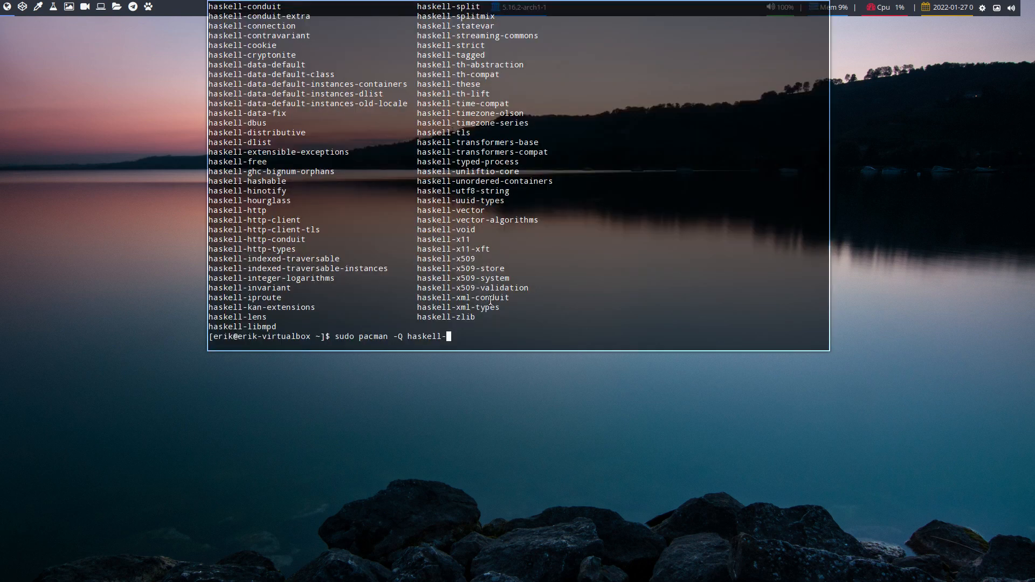
# - Cancel the haskell package query and run the update alias, which finds nothing to do
pyautogui.press('ctrl+c')
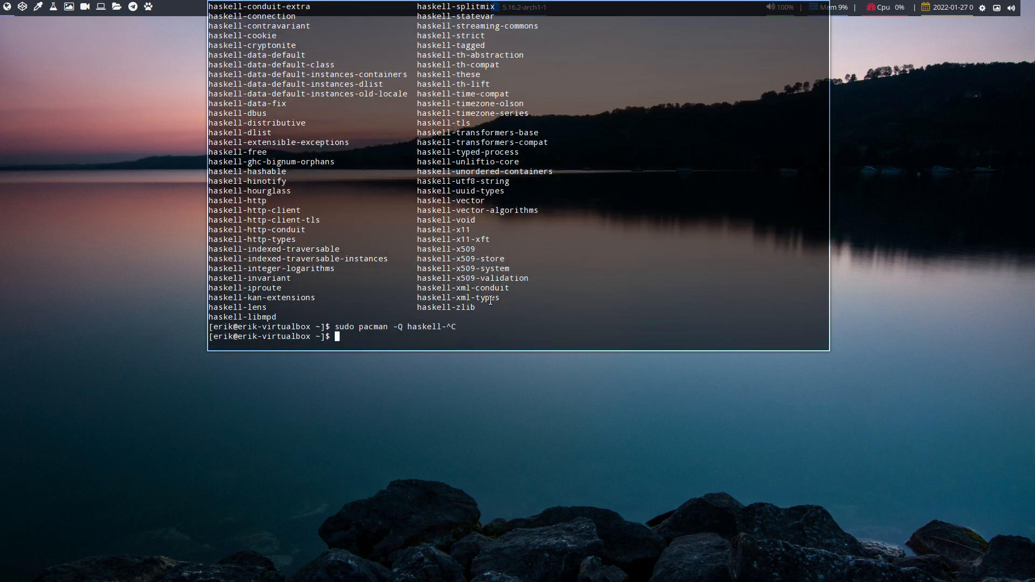
pyautogui.write('update')
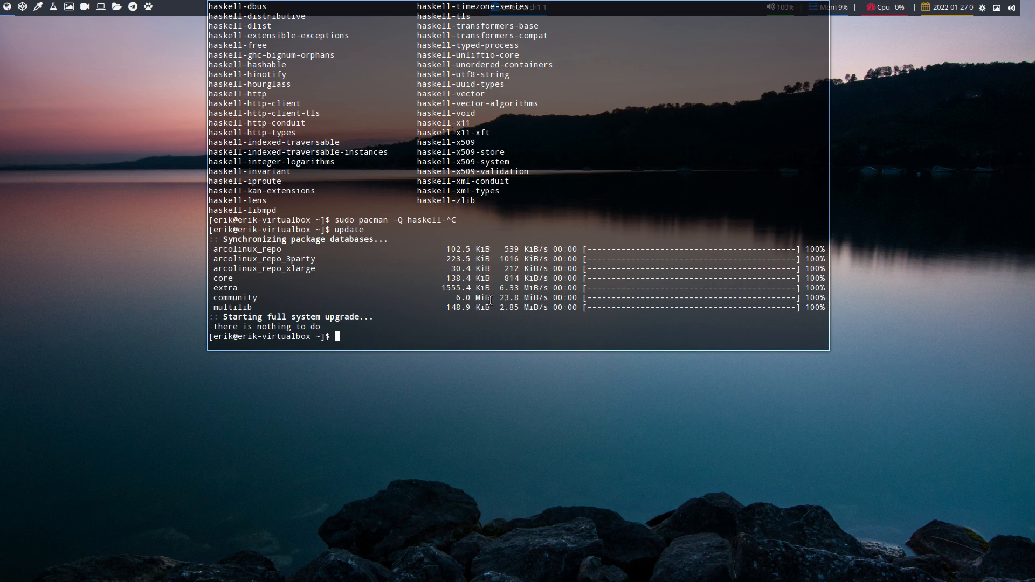
pyautogui.write('sudo pacman')
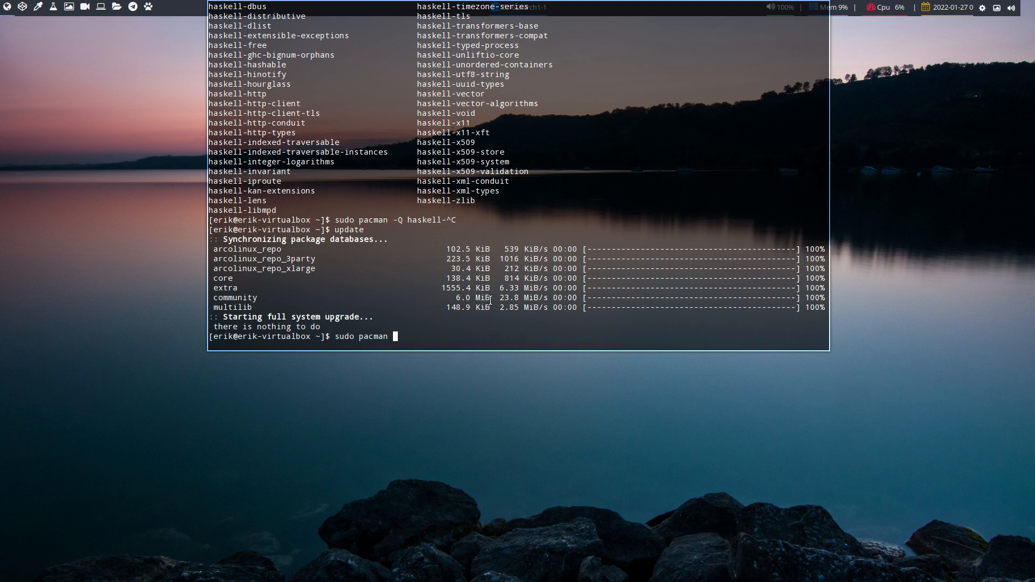
pyautogui.write('-Q had')
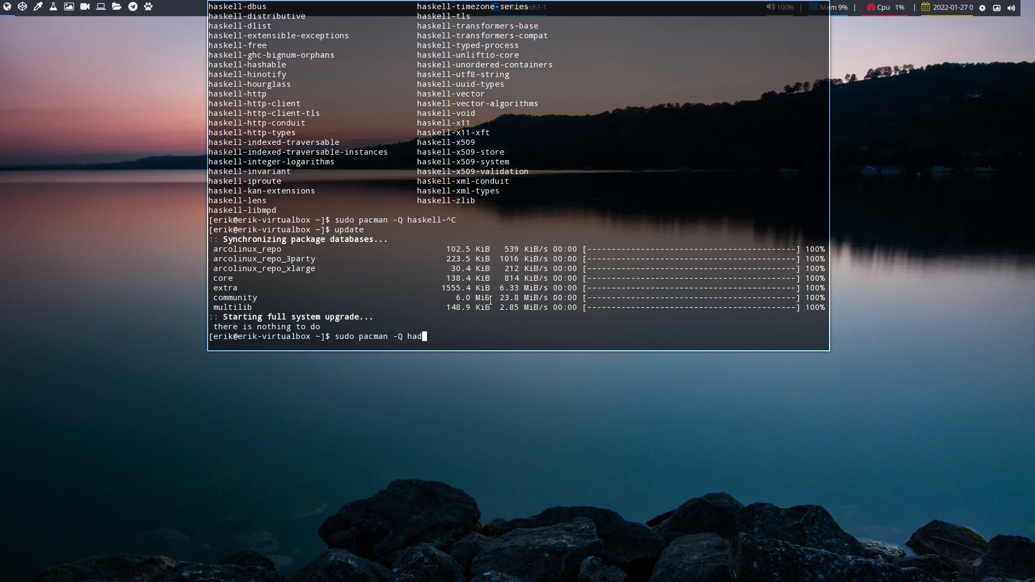
pyautogui.press('Tab')
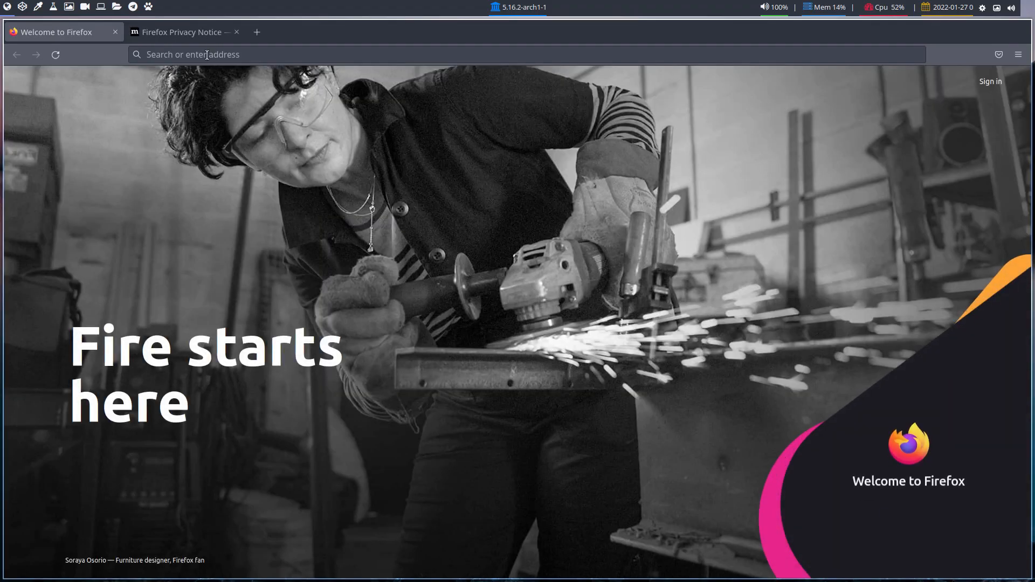
# - Reach arcolinuxd.com's Any Desktop tutorials and open the xrandr/arandr autostart article
pyautogui.write('arcolinuxd.com')
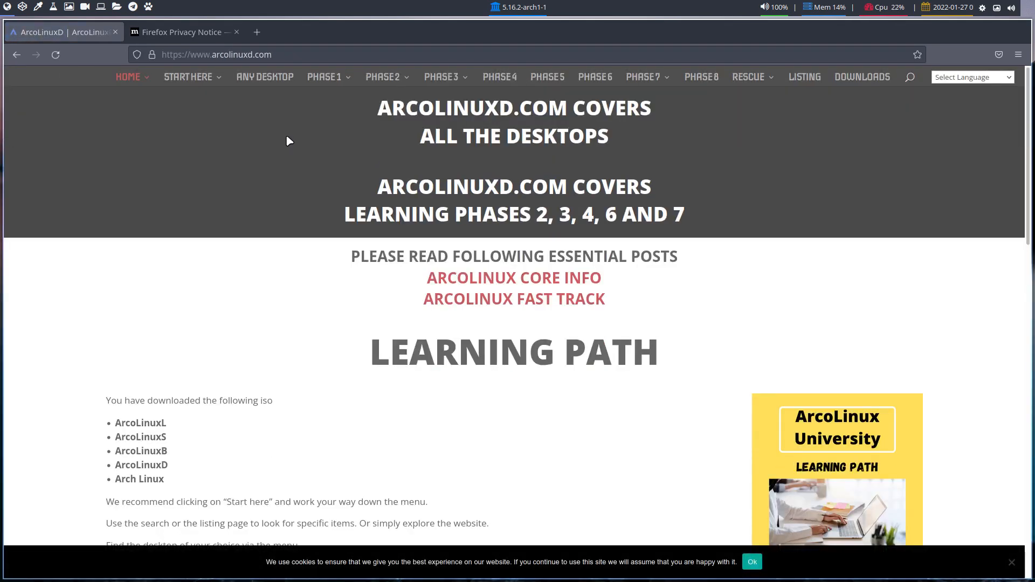
pyautogui.click(265, 77)
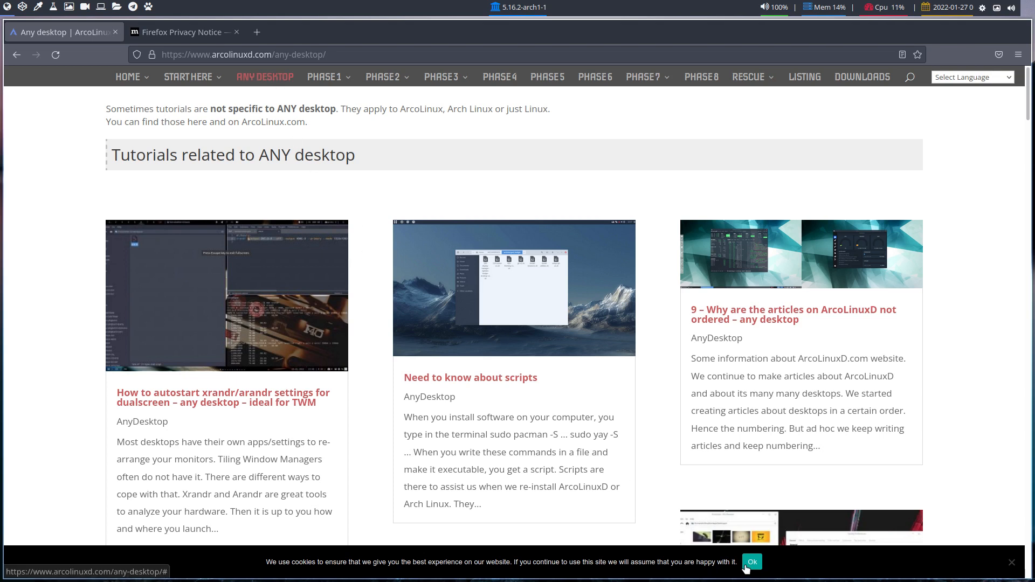
pyautogui.click(752, 561)
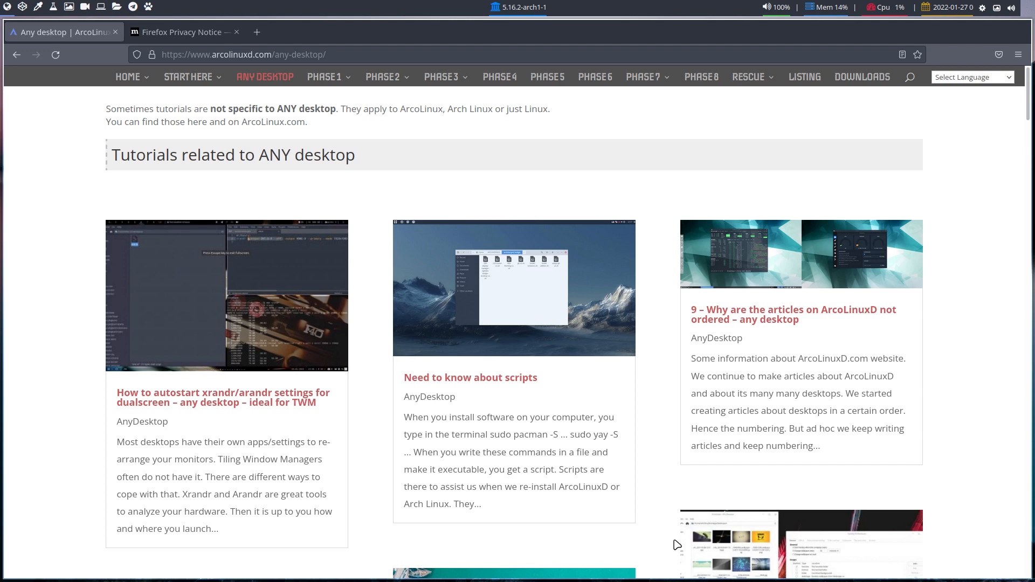
pyautogui.moveTo(308, 550)
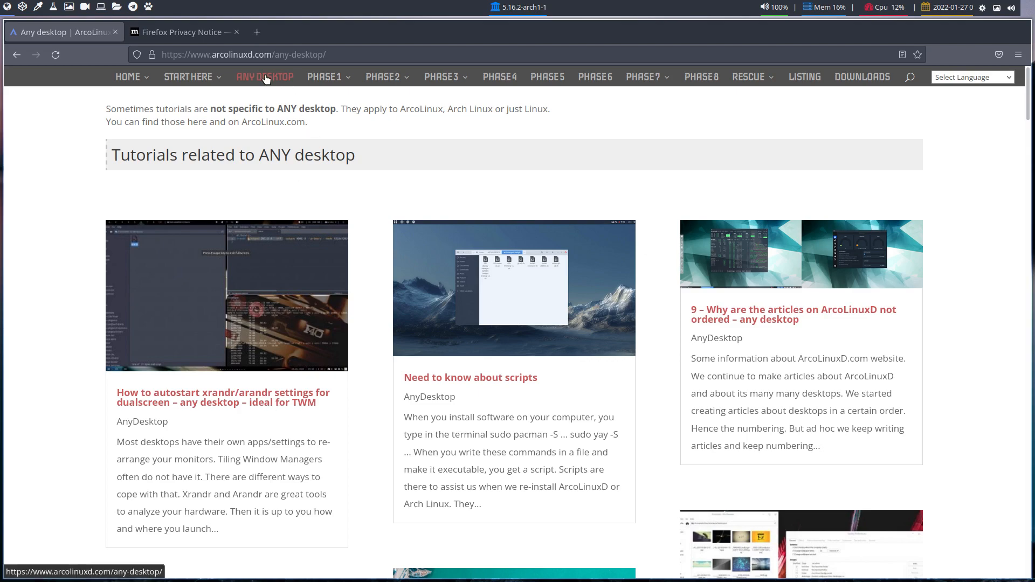
pyautogui.scroll(-3)
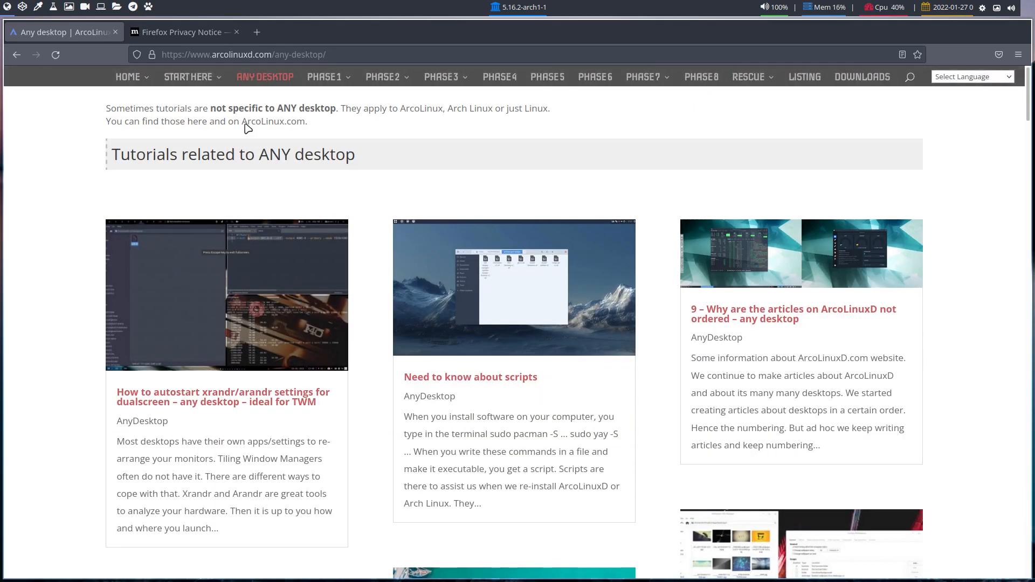
pyautogui.moveTo(192, 400)
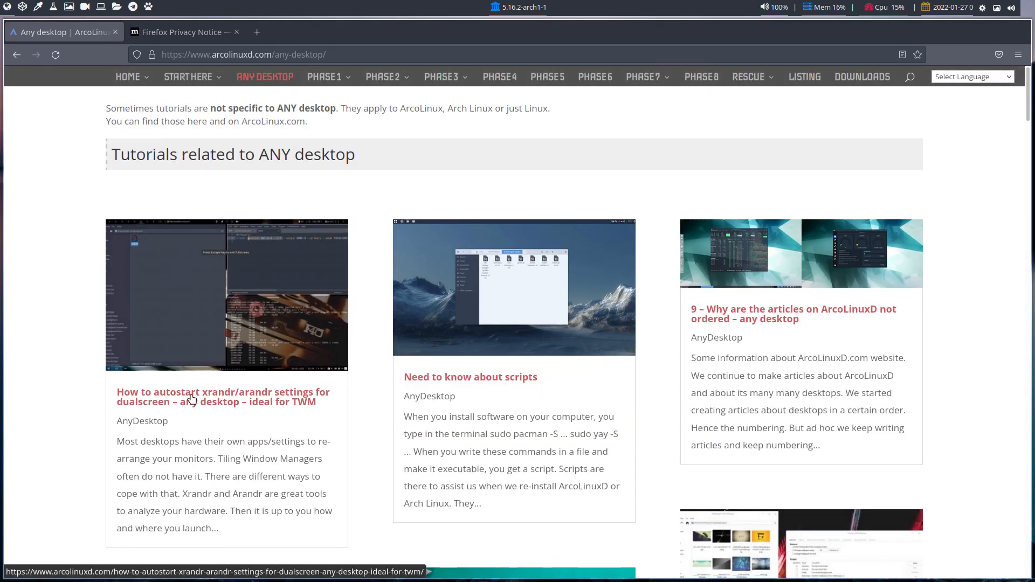
pyautogui.click(191, 397)
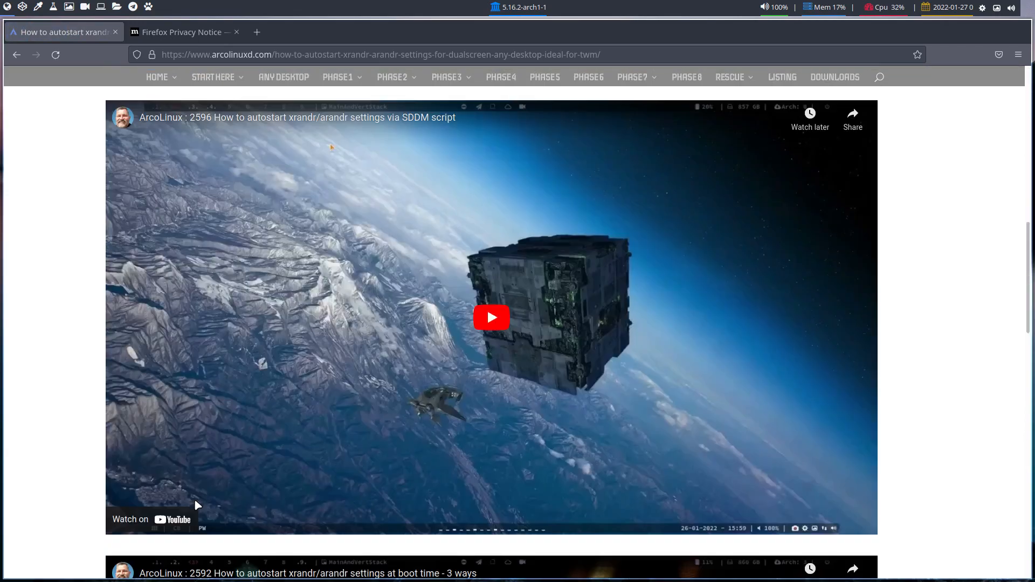
pyautogui.scroll(-3)
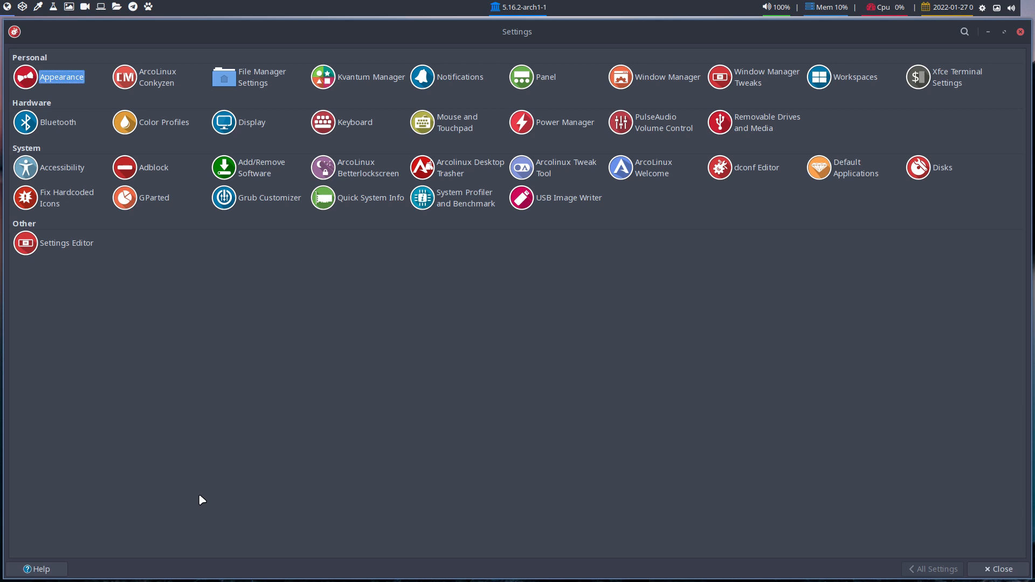
pyautogui.moveTo(246, 373)
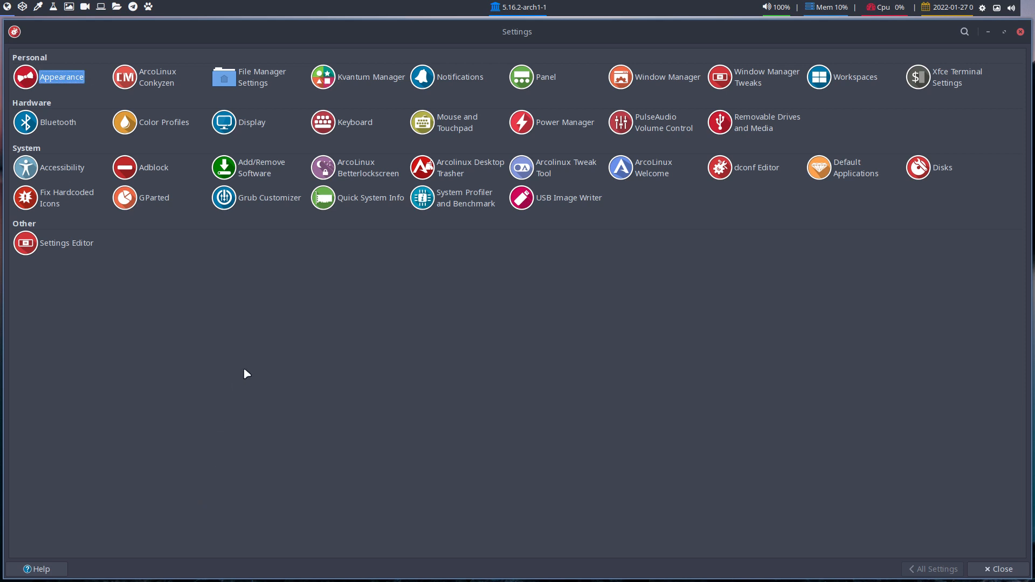
pyautogui.moveTo(222, 377)
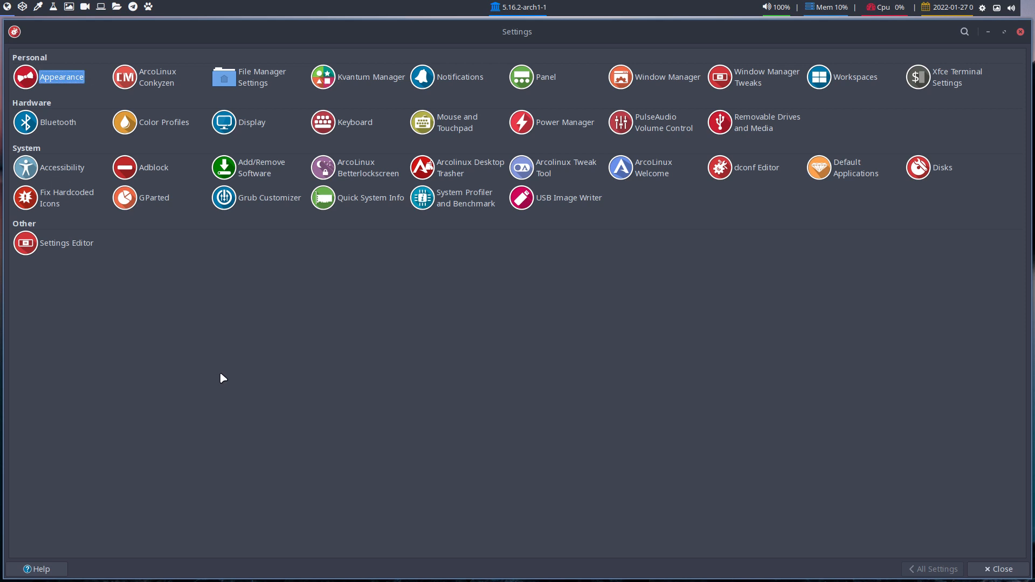
pyautogui.moveTo(62, 343)
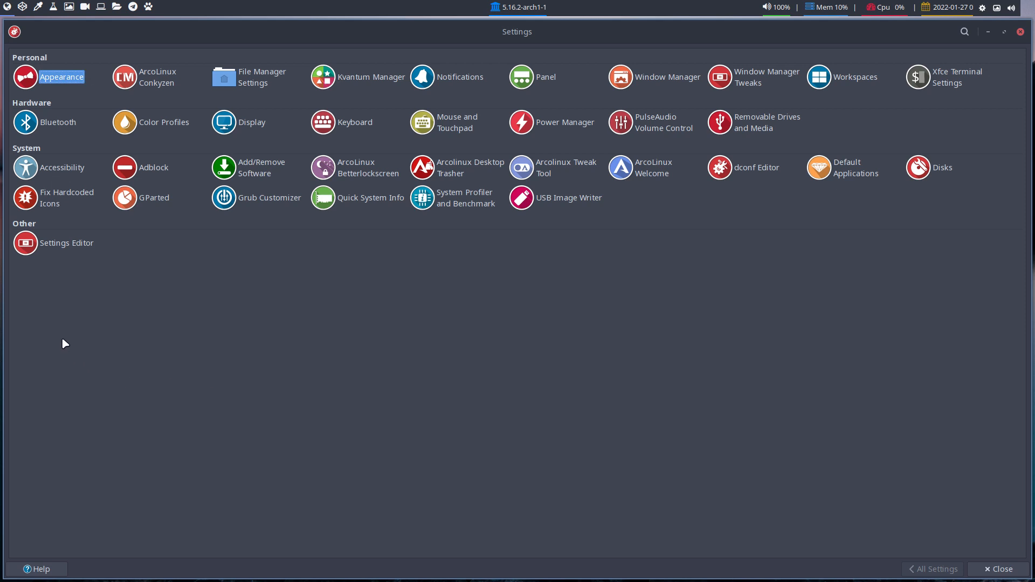
pyautogui.moveTo(942, 81)
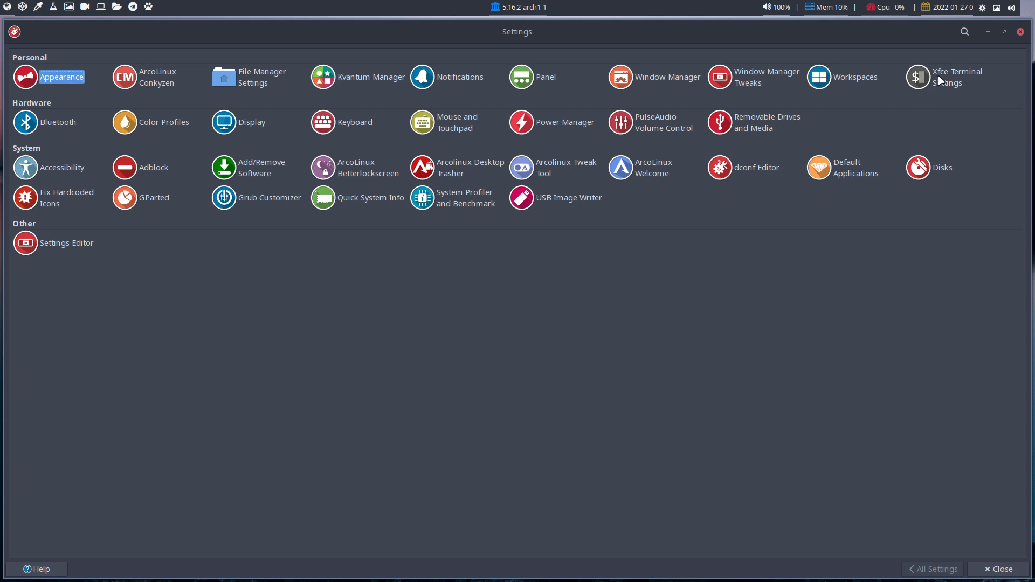
pyautogui.moveTo(705, 240)
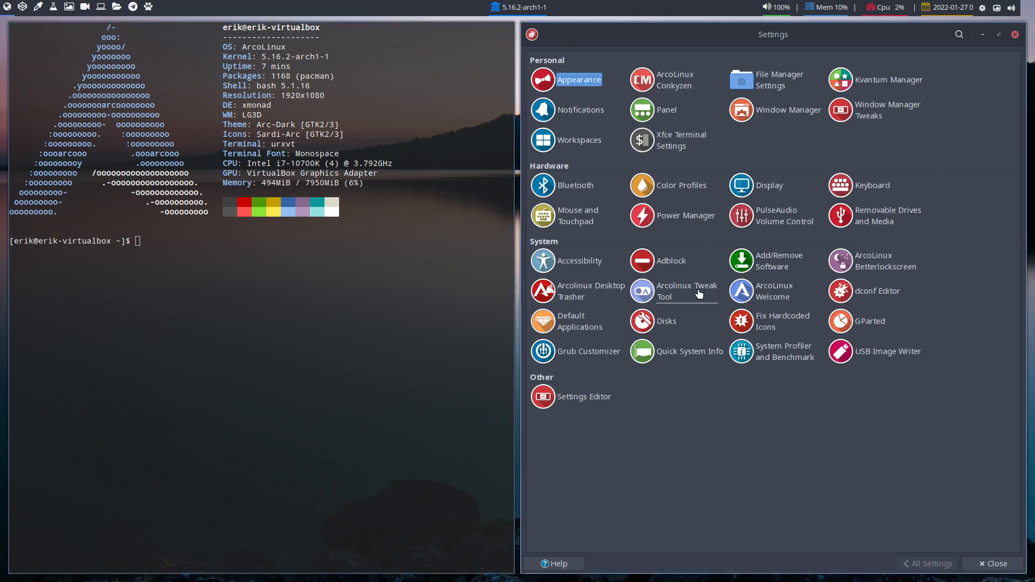
pyautogui.moveTo(689, 297)
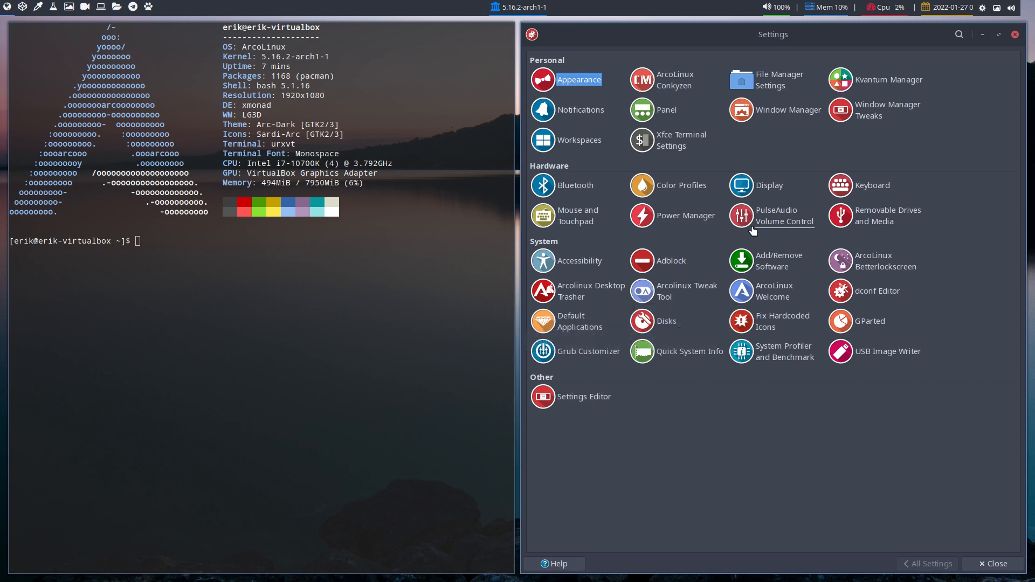
pyautogui.moveTo(608, 444)
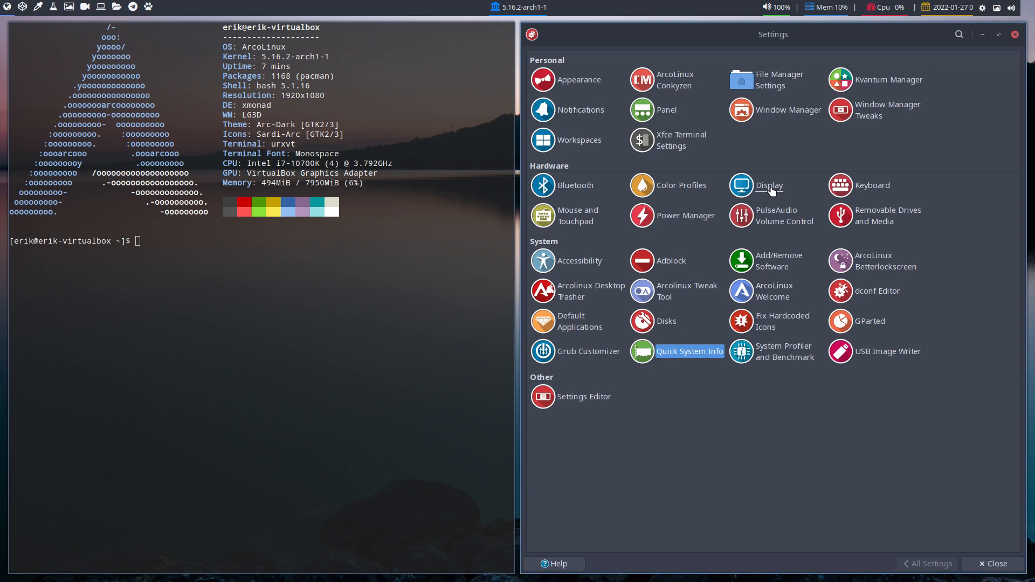
pyautogui.click(741, 185)
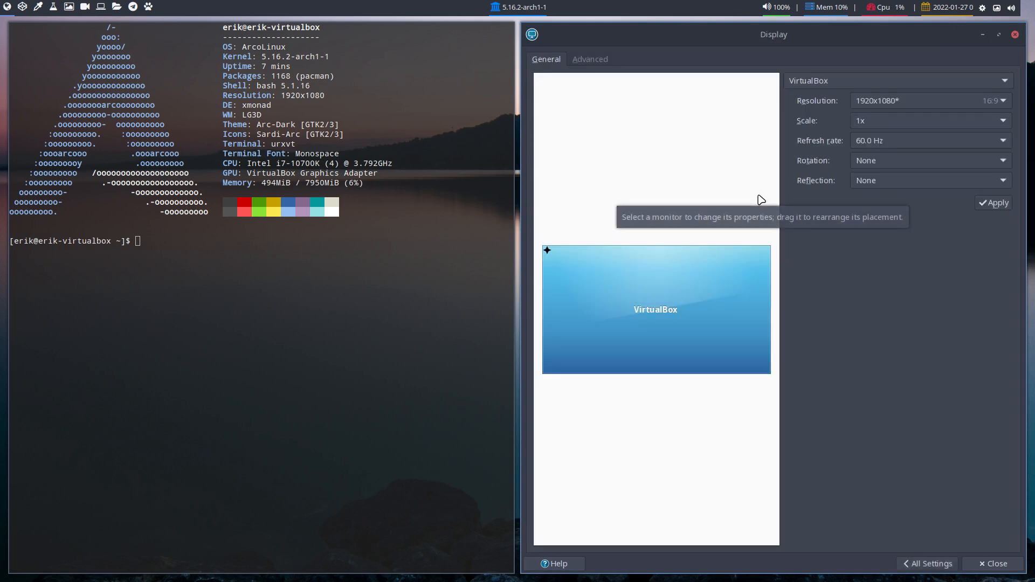
pyautogui.moveTo(828, 194)
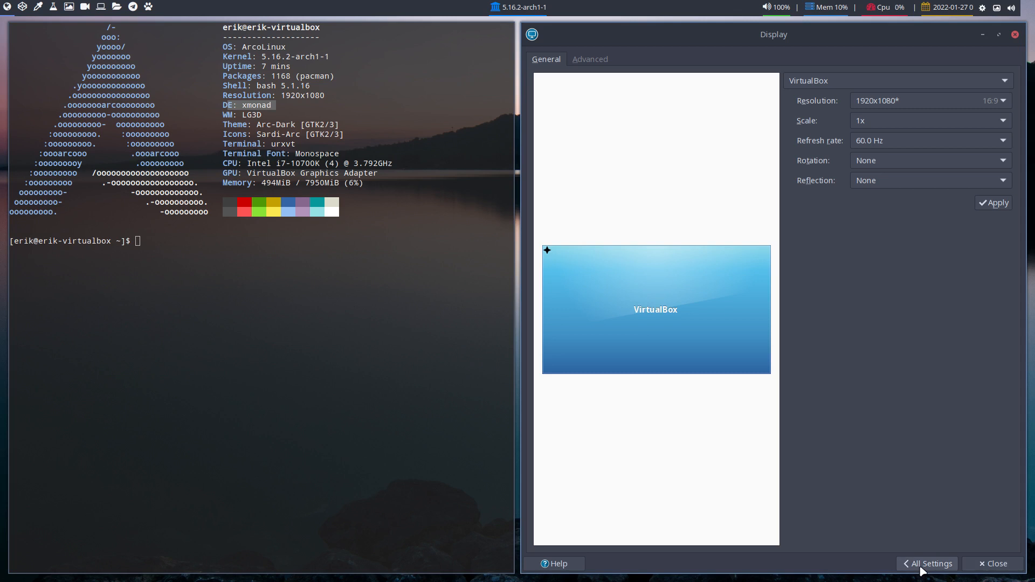
pyautogui.click(927, 563)
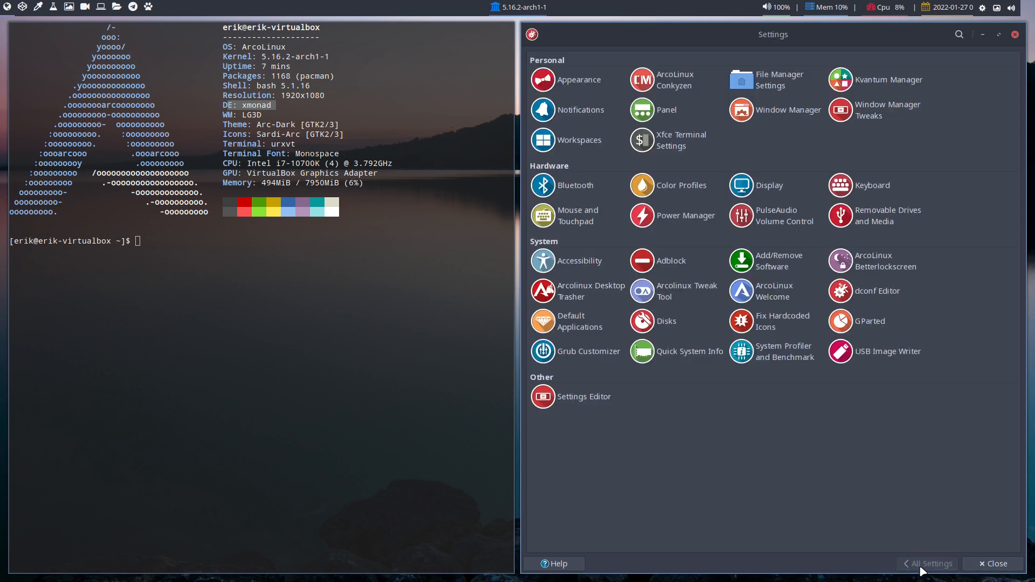
pyautogui.moveTo(803, 409)
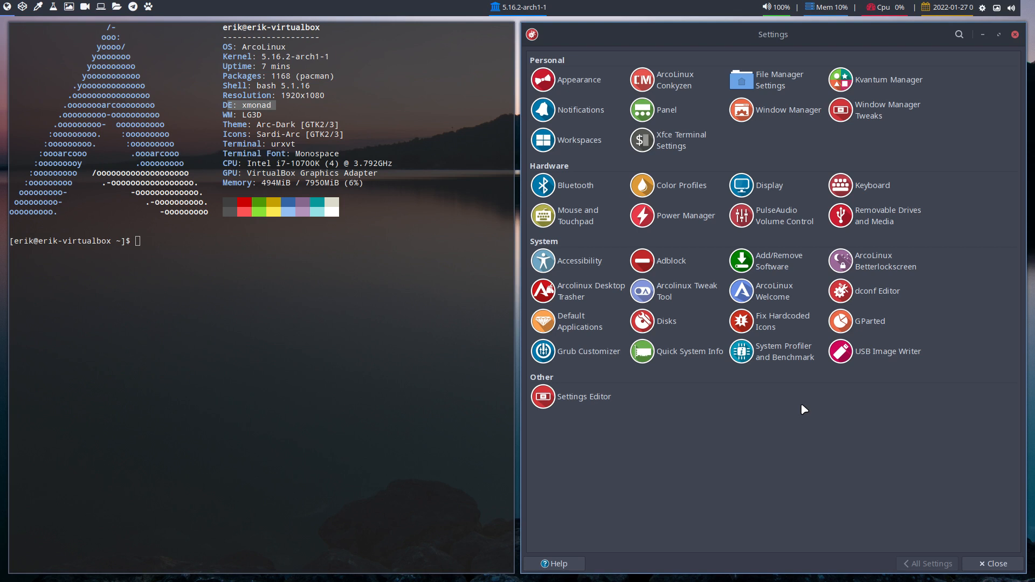
pyautogui.click(992, 563)
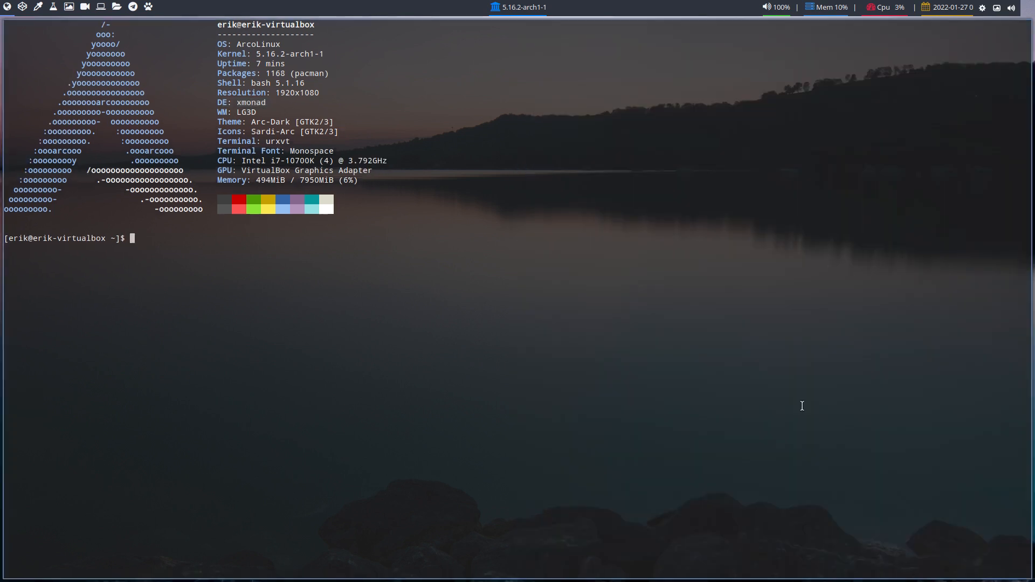
pyautogui.moveTo(352, 323)
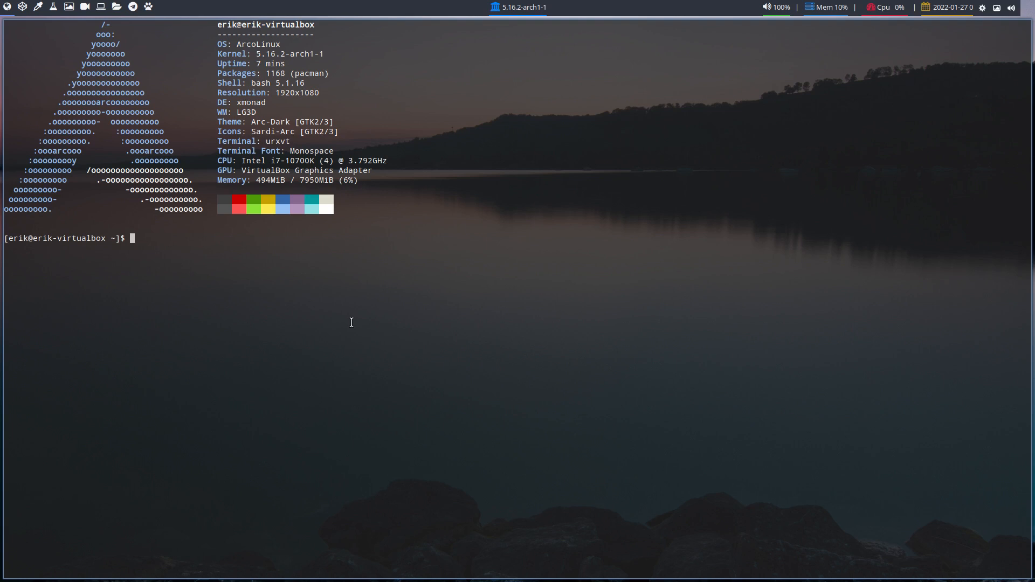
# - Run 'xfsettingsd --help' and 'man xfsettingsd', which reports no manual entry
pyautogui.write('xfsettingsd')
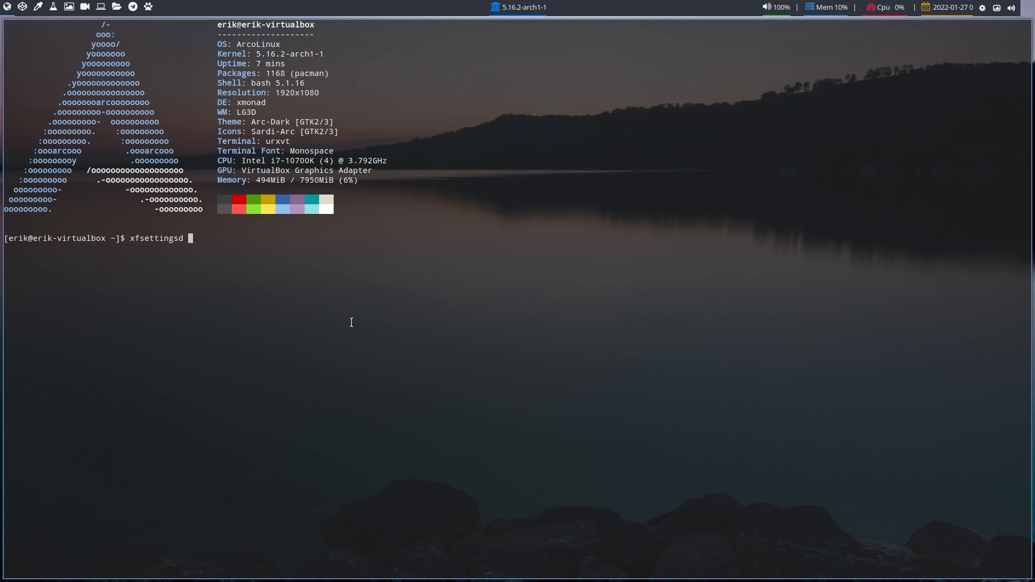
pyautogui.write('--help')
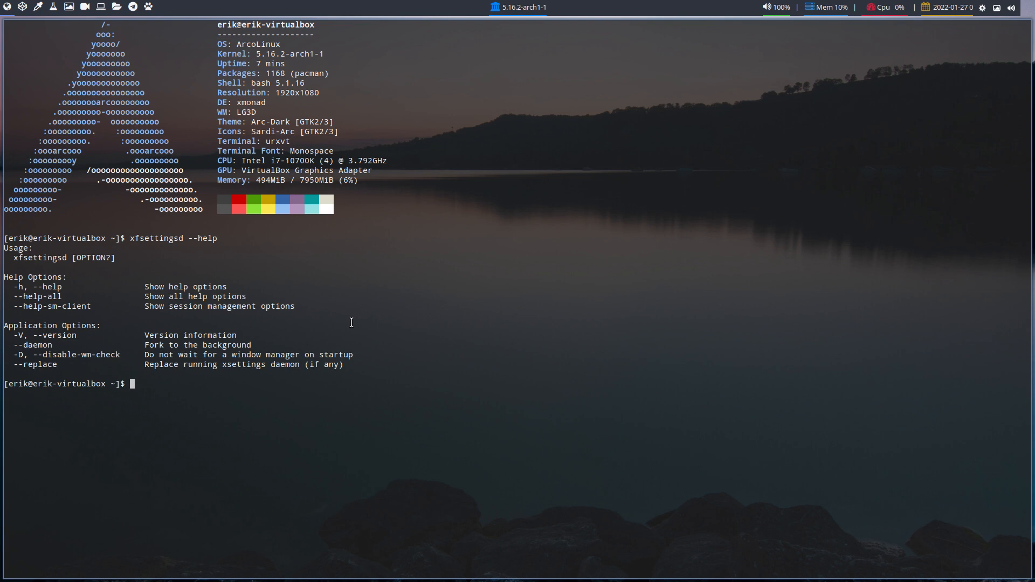
pyautogui.write('m')
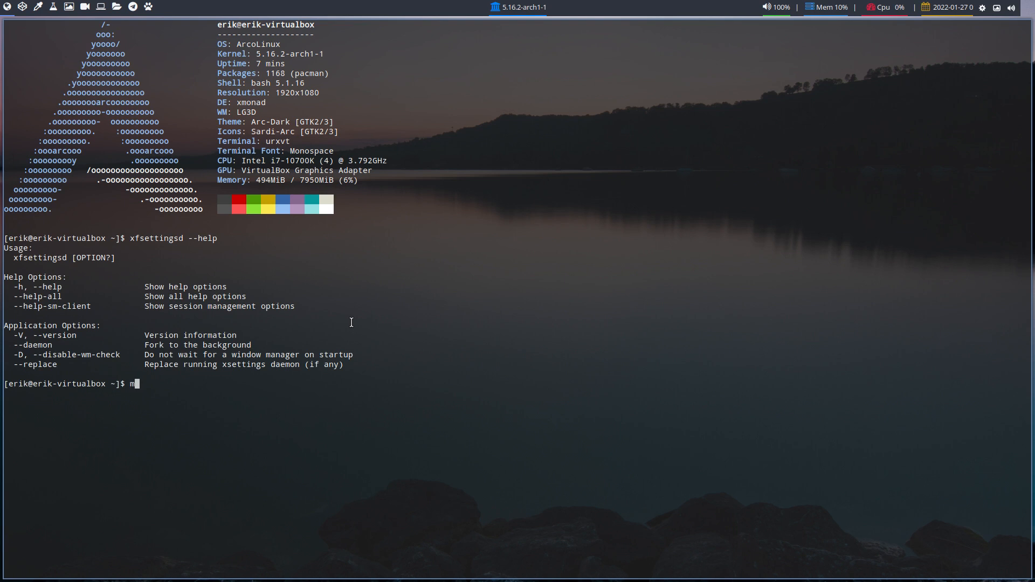
pyautogui.write('an xfset')
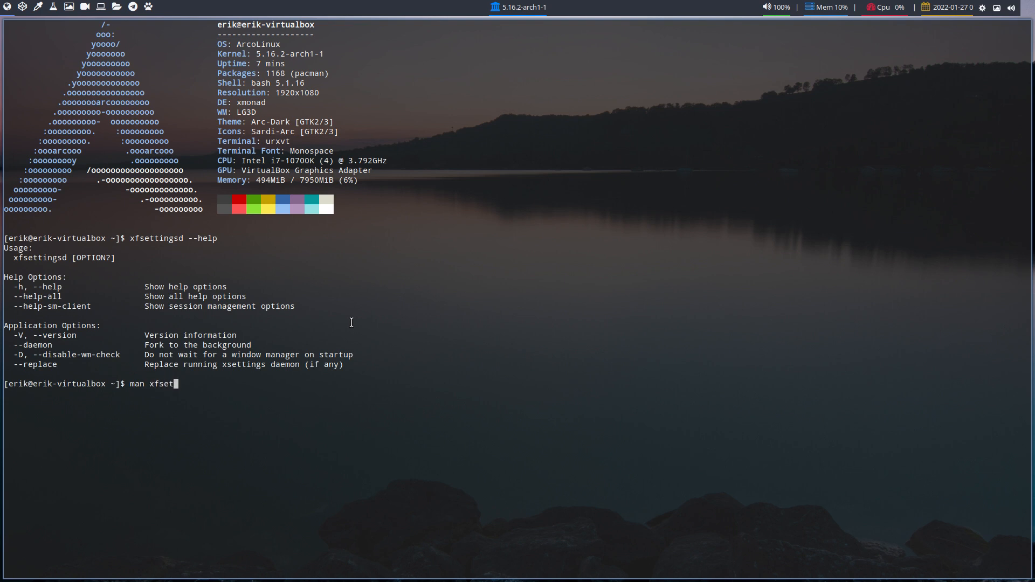
pyautogui.write('tin')
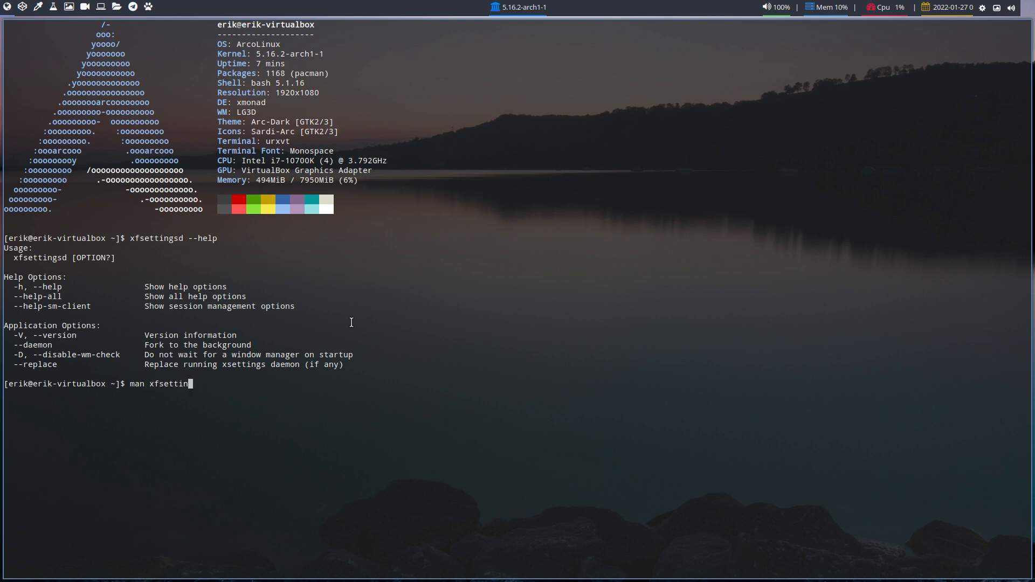
pyautogui.press('Return')
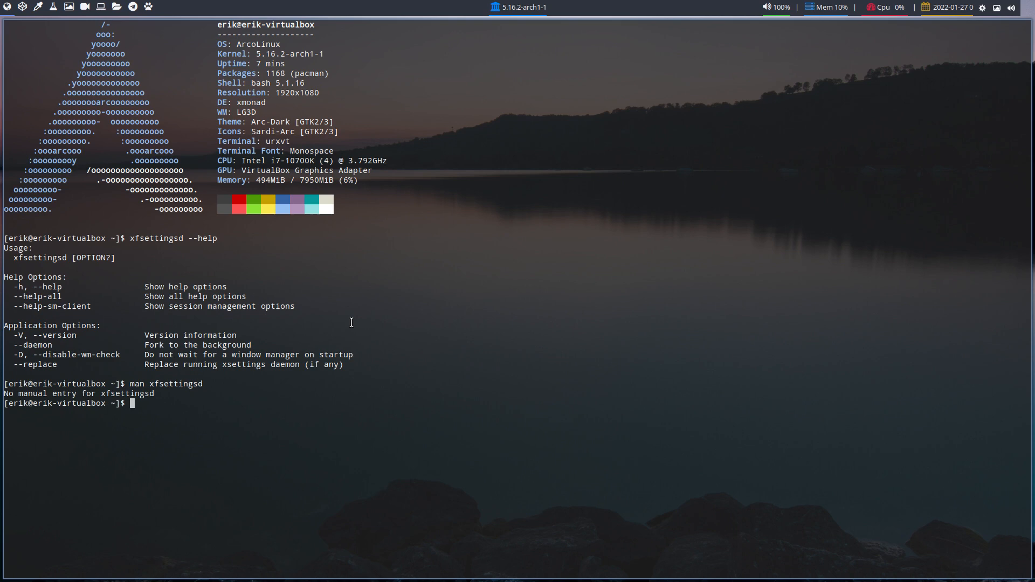
pyautogui.moveTo(466, 268)
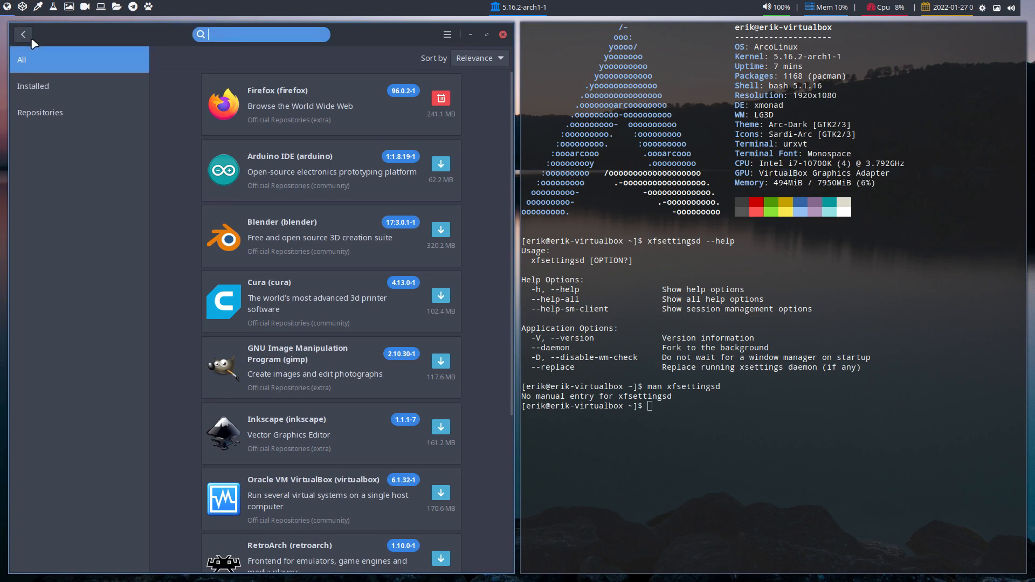
# - Search Pamac for 'xfsettings' and 'xfce4' to locate the settings daemon package
pyautogui.write('x')
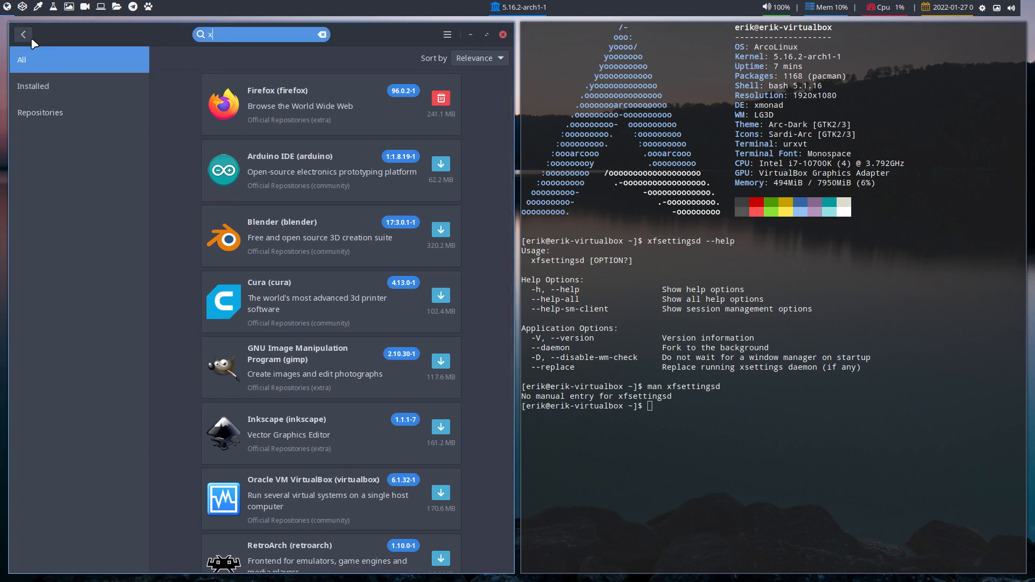
pyautogui.write('fsett')
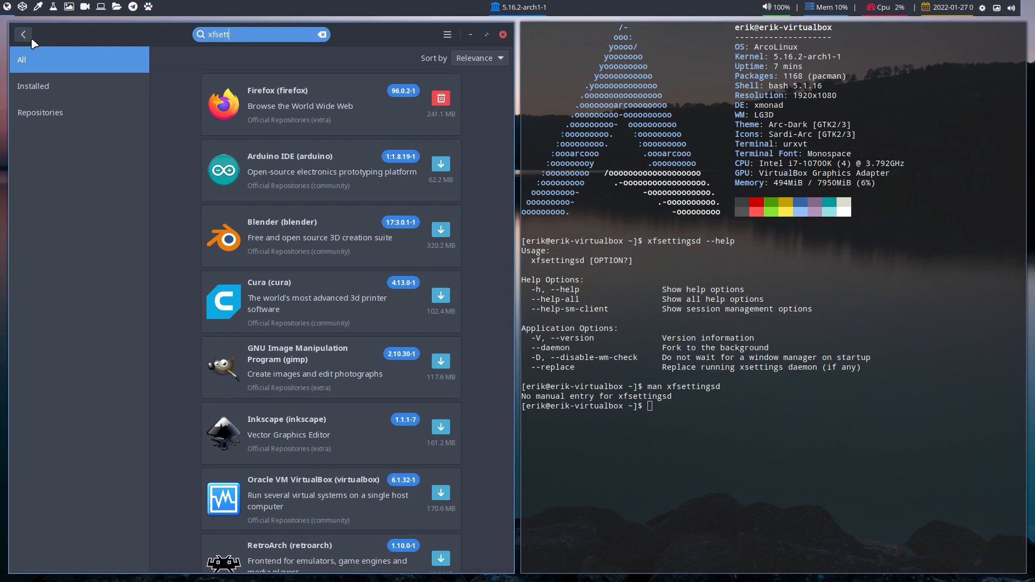
pyautogui.write('xfce4')
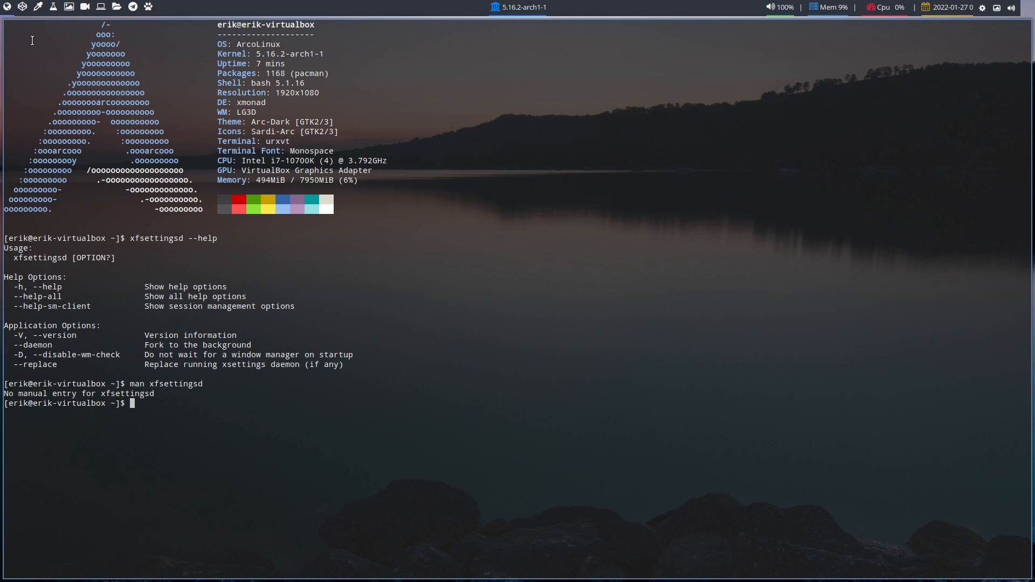
# - Run 'which xfsettingsd' and 'sudo pacman -Qo /usr/bin/xfsettingsd' to find its owning package
pyautogui.write('sudo')
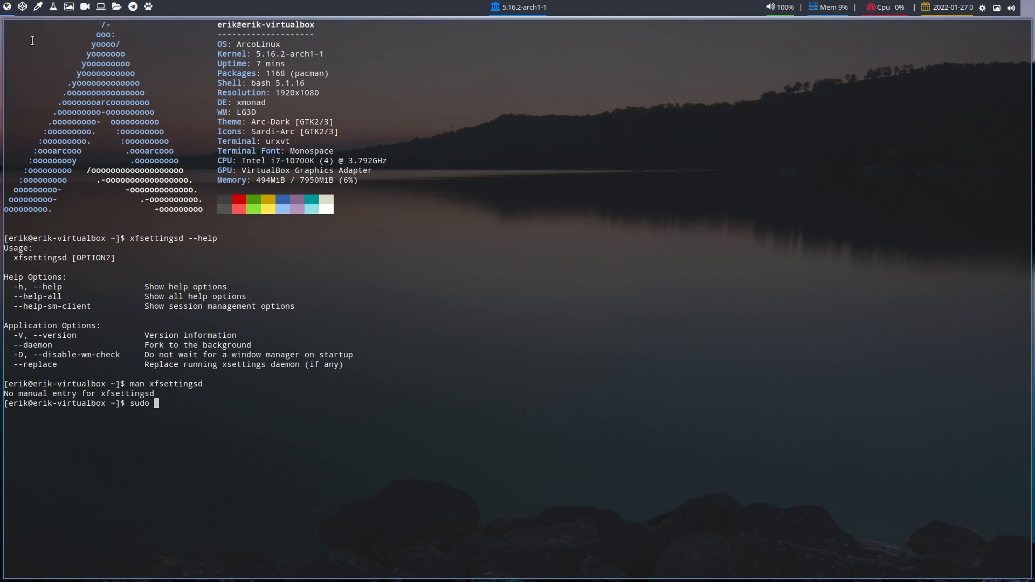
pyautogui.write('which')
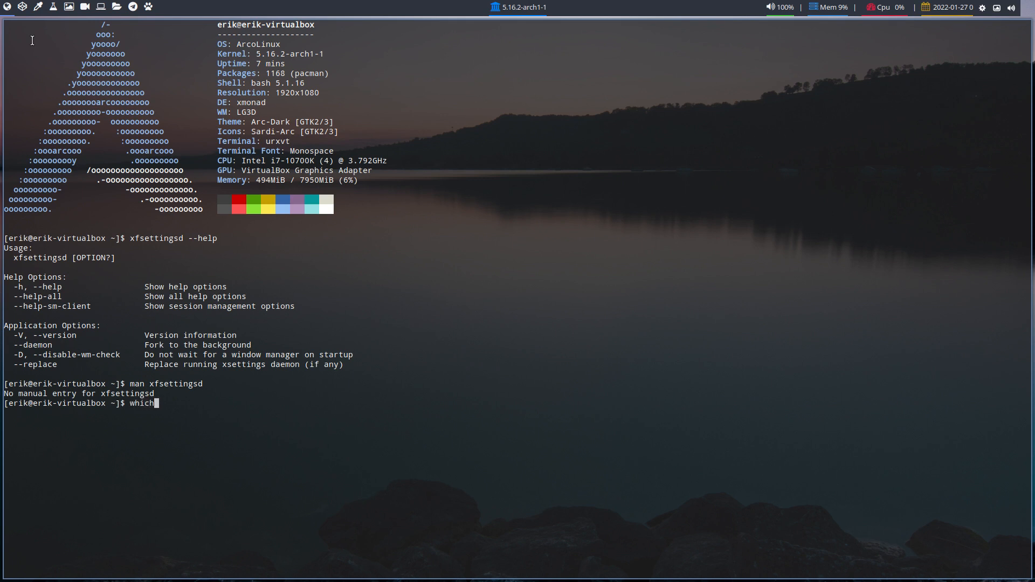
pyautogui.write('xfsettingsd')
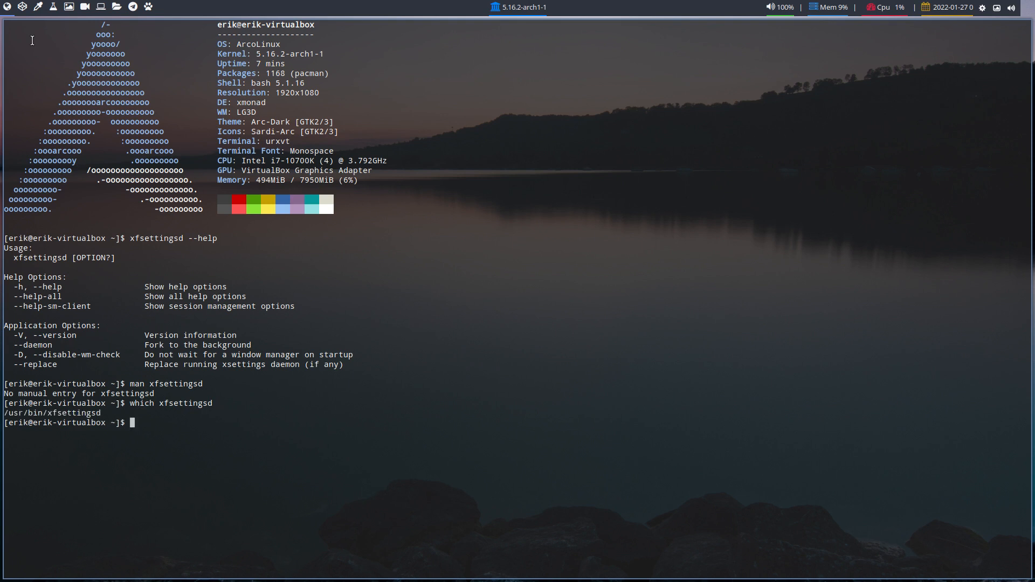
pyautogui.write('sudo pacma')
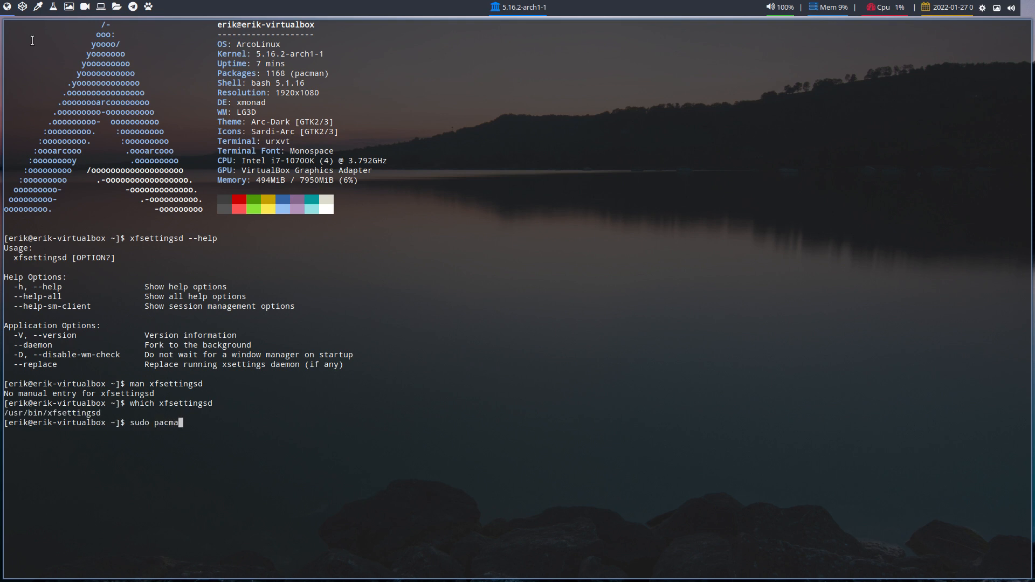
pyautogui.write('n -Qo')
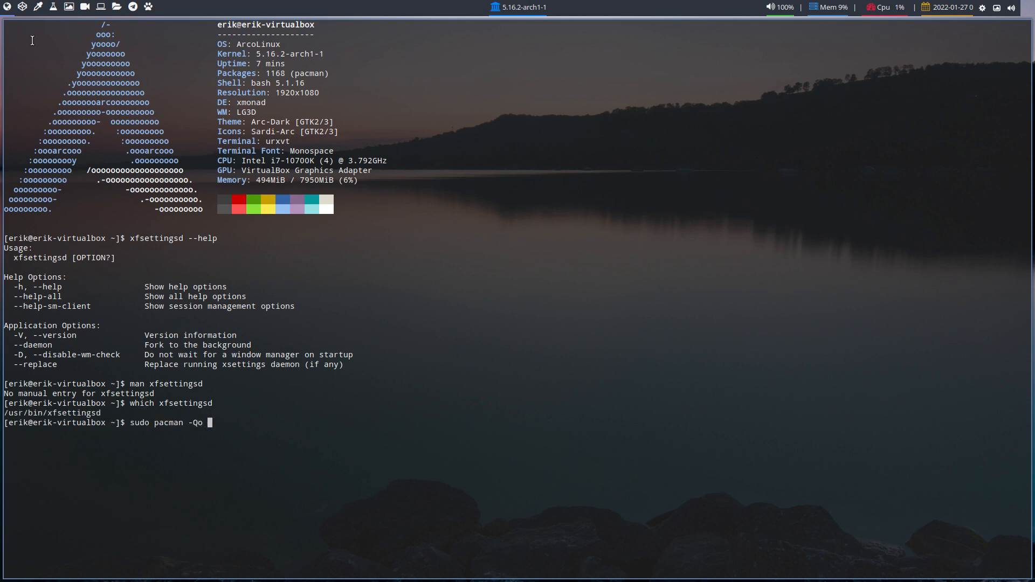
pyautogui.write('/usr/bin/')
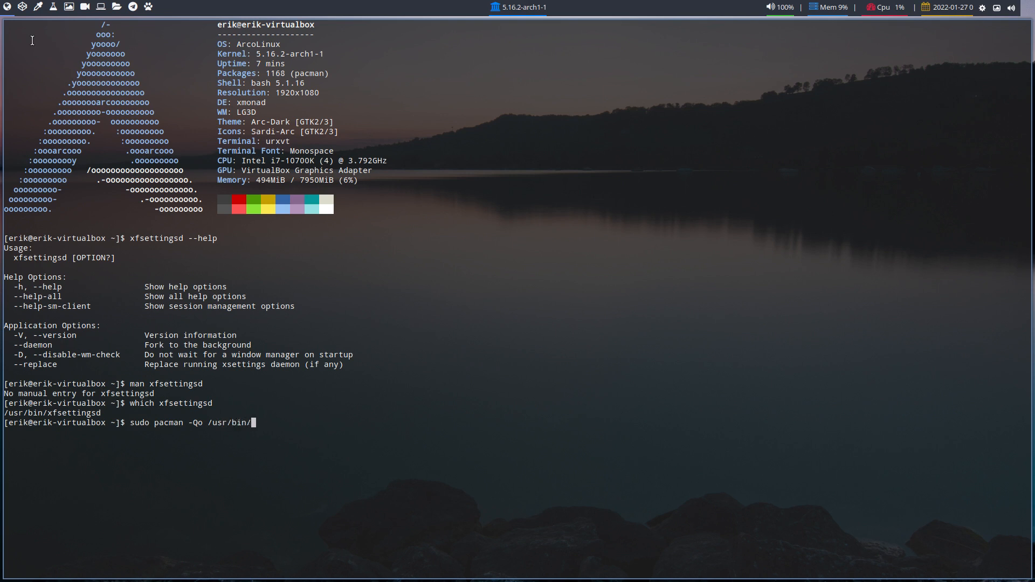
pyautogui.write('xfsettingsd')
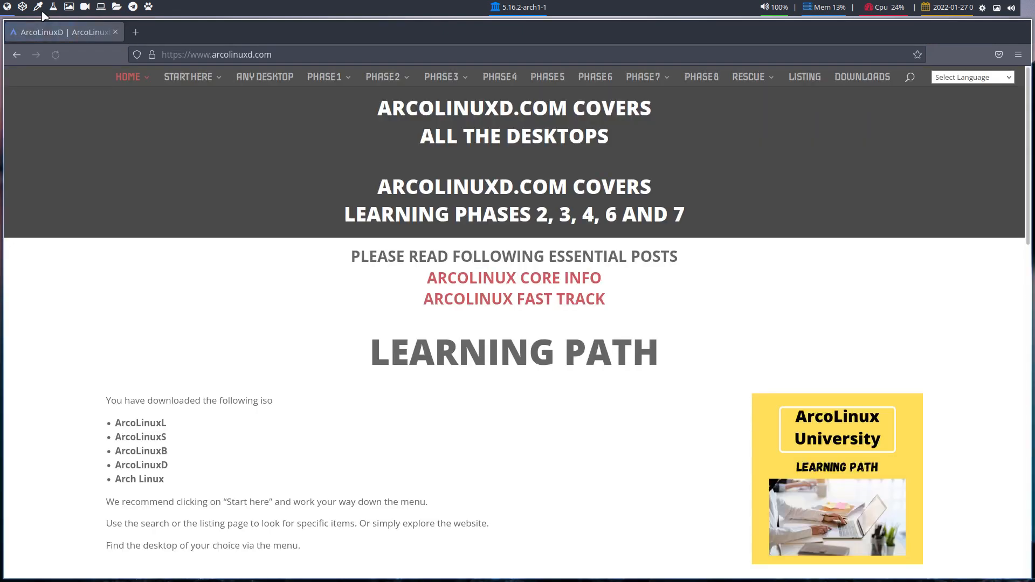
# - Go to the Xmonad tutorials page from the Phase 3 menu and scroll its articles
pyautogui.click(442, 78)
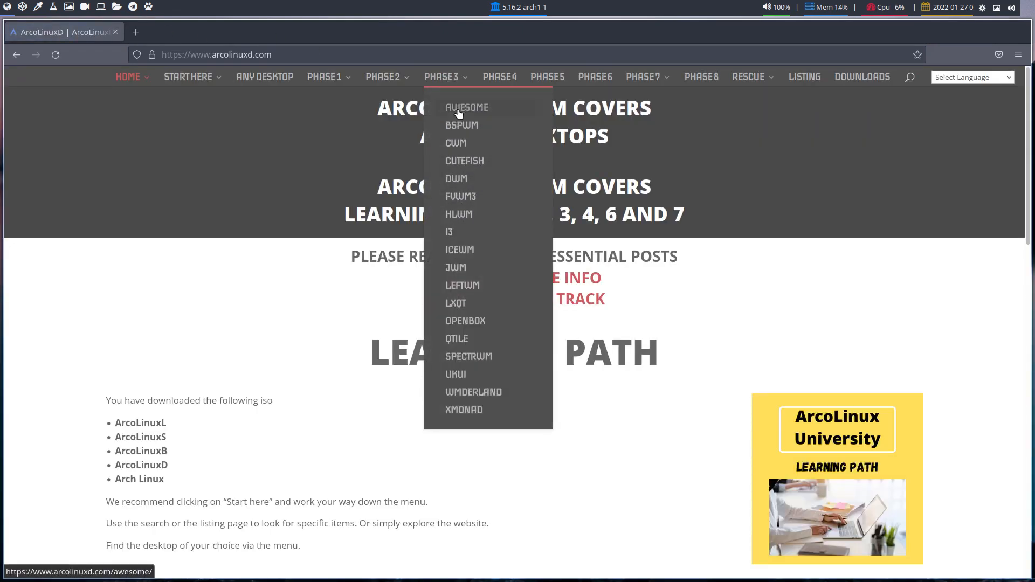
pyautogui.moveTo(453, 232)
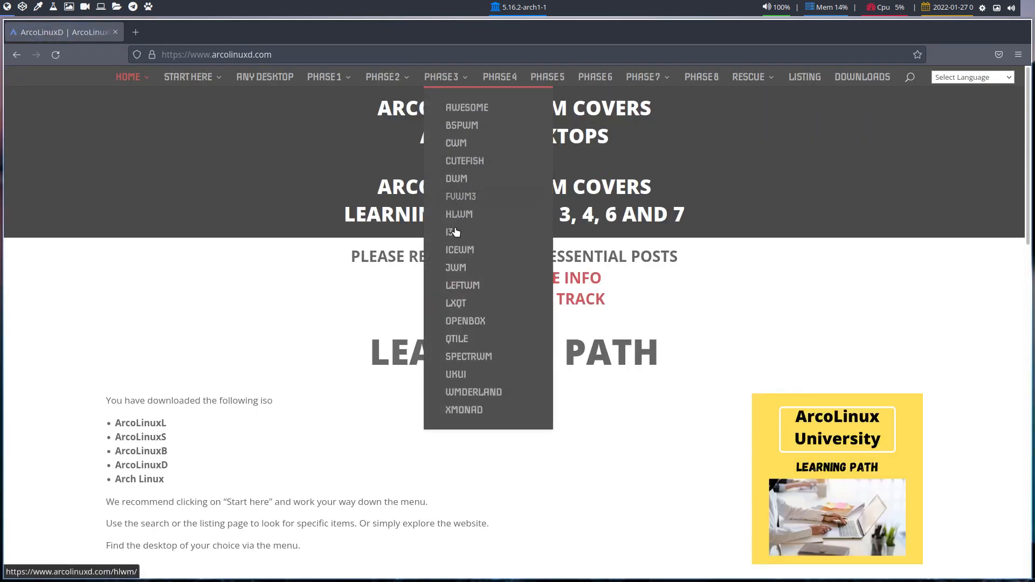
pyautogui.moveTo(464, 398)
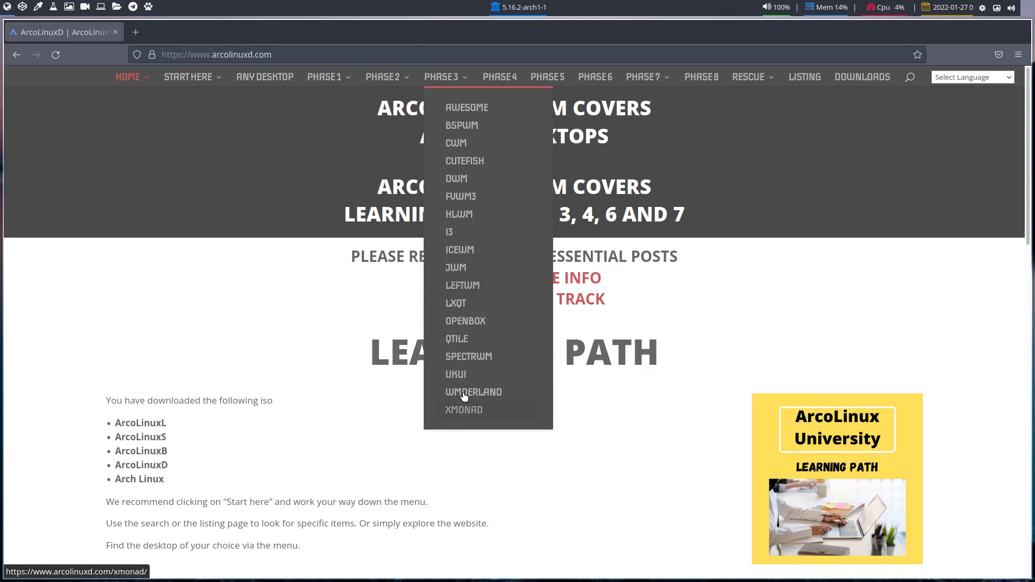
pyautogui.click(464, 410)
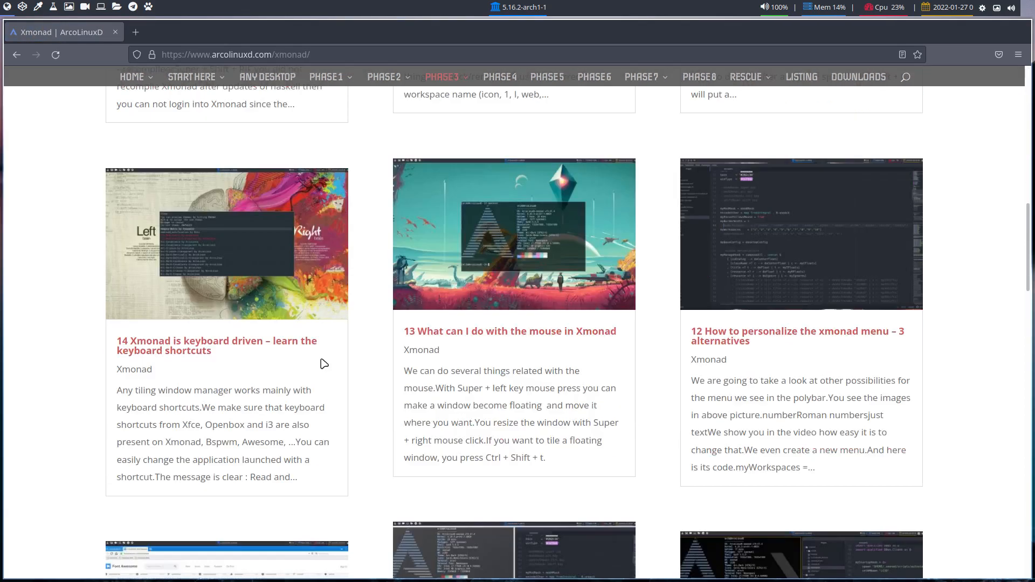
pyautogui.scroll(-3)
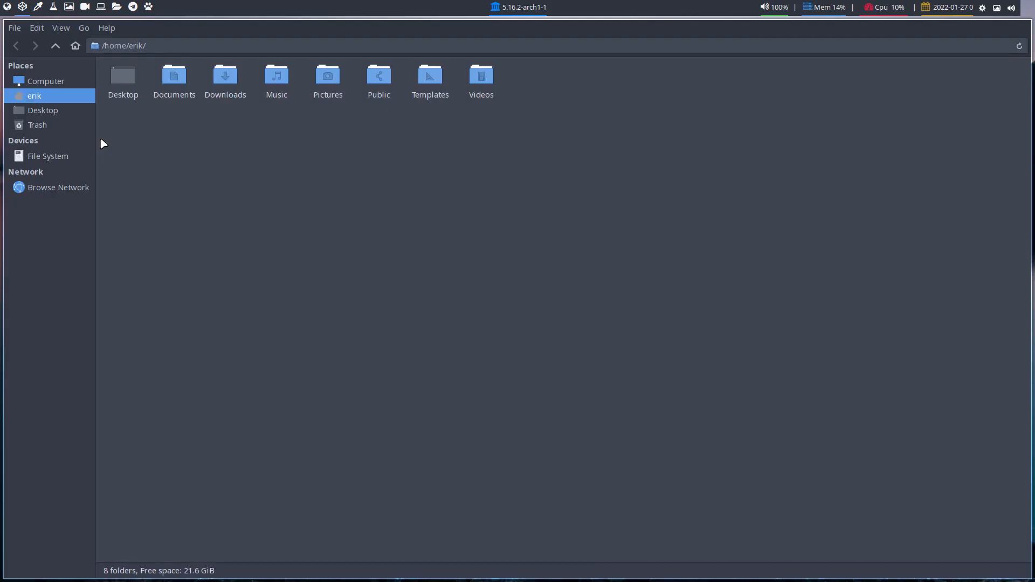
# - Show hidden files and navigate to ~/.xmonad/scripts, selecting autostart.sh
pyautogui.press('ctrl+h')
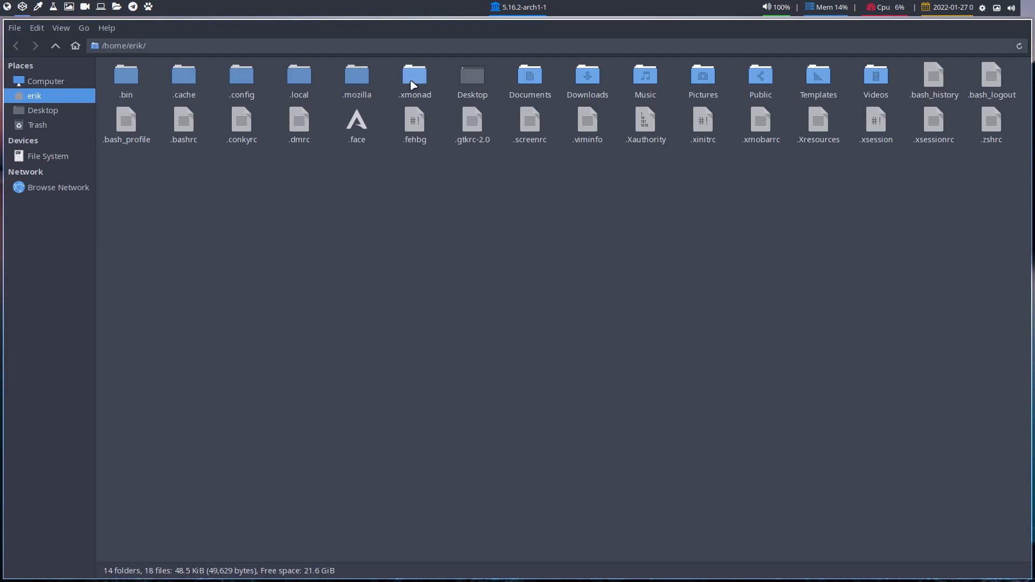
pyautogui.doubleClick(414, 74)
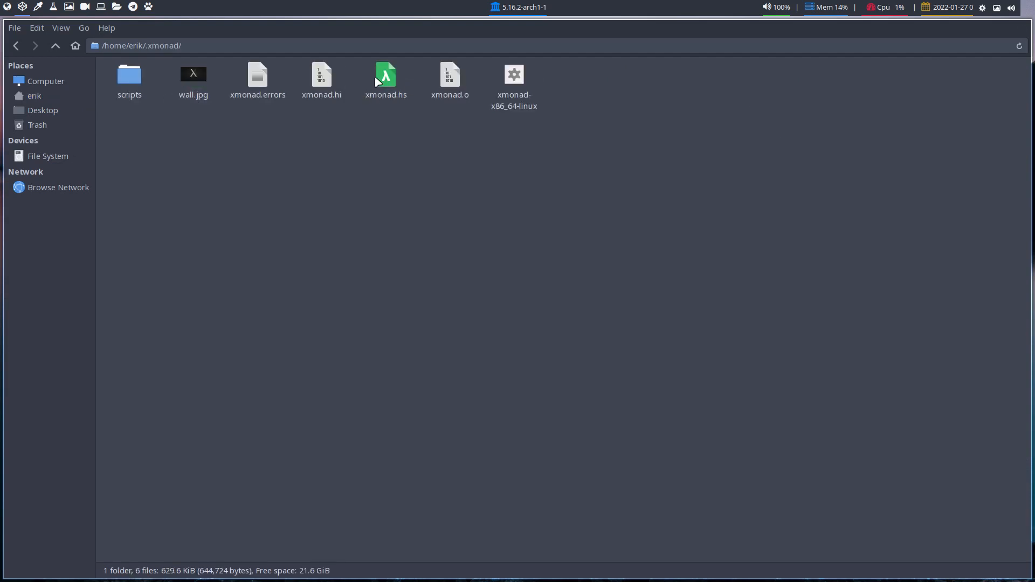
pyautogui.doubleClick(130, 76)
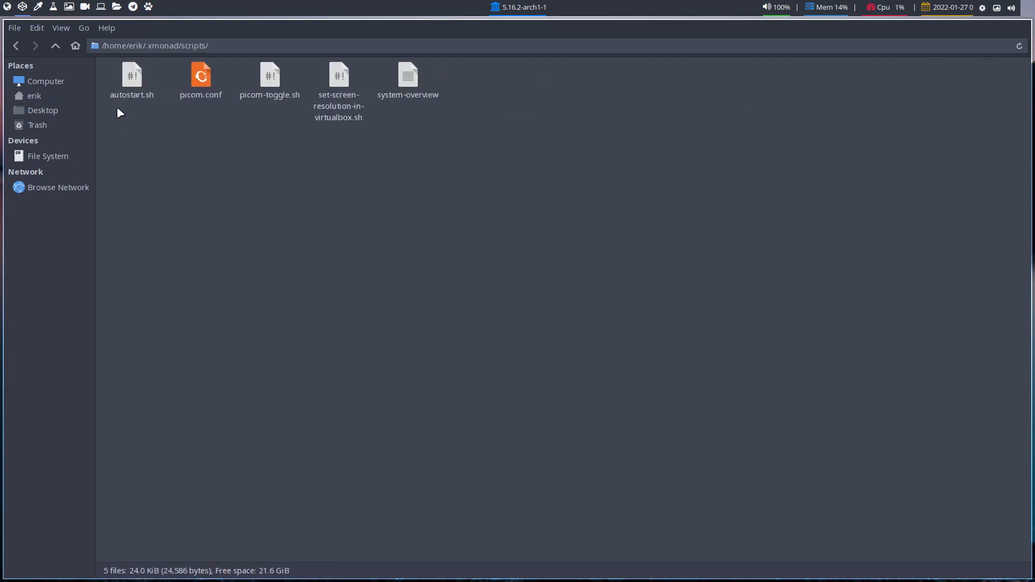
pyautogui.click(131, 75)
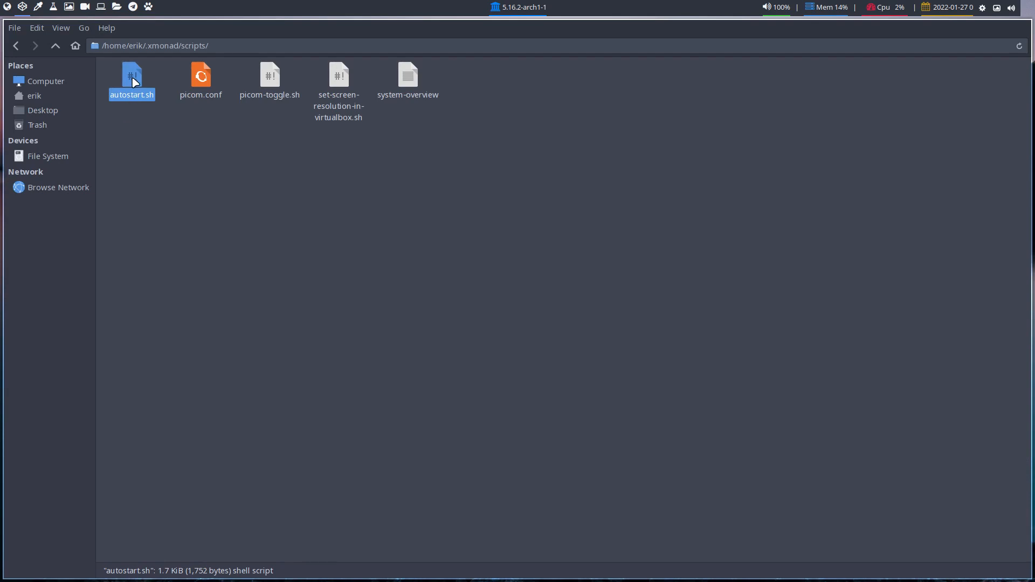
pyautogui.moveTo(404, 144)
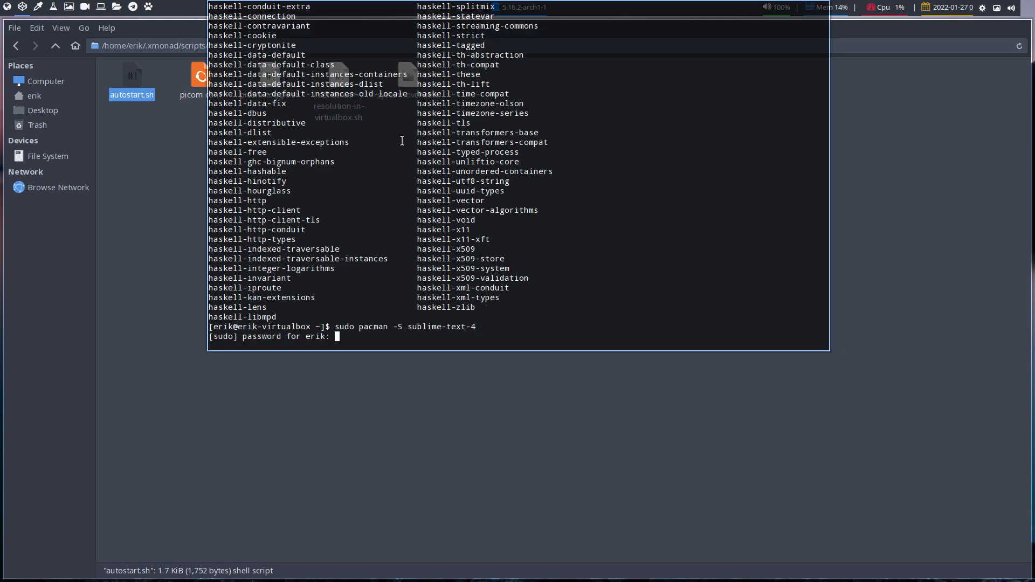
# - Hide the drop-down terminal and open autostart.sh with Sublime Text
pyautogui.press('Return')
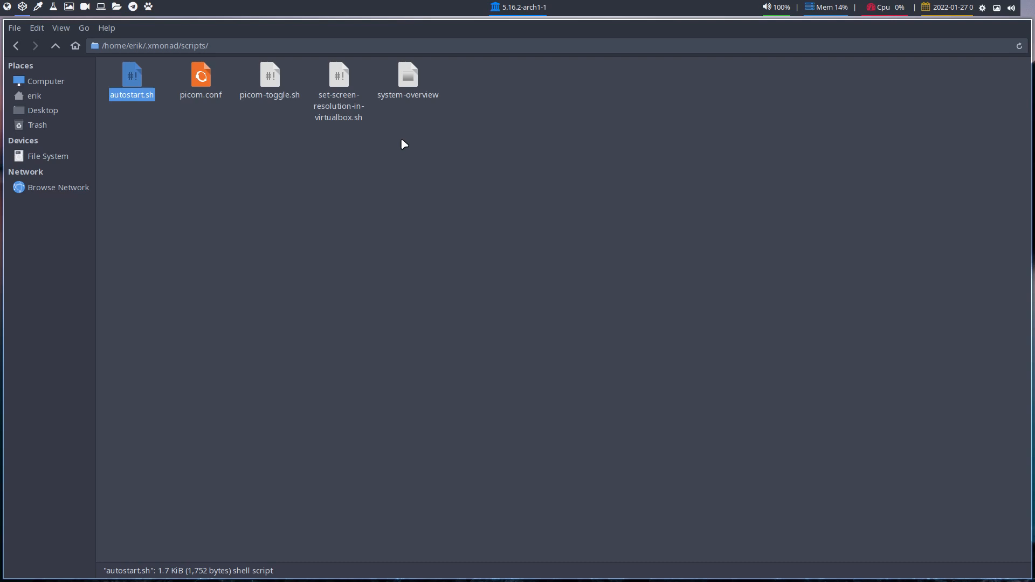
pyautogui.moveTo(403, 142)
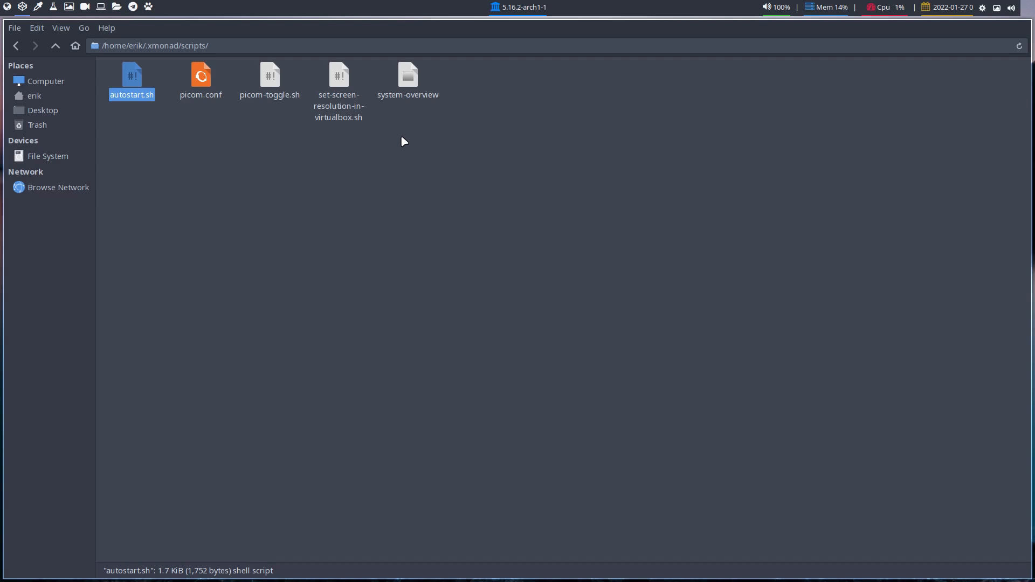
pyautogui.rightClick(132, 76)
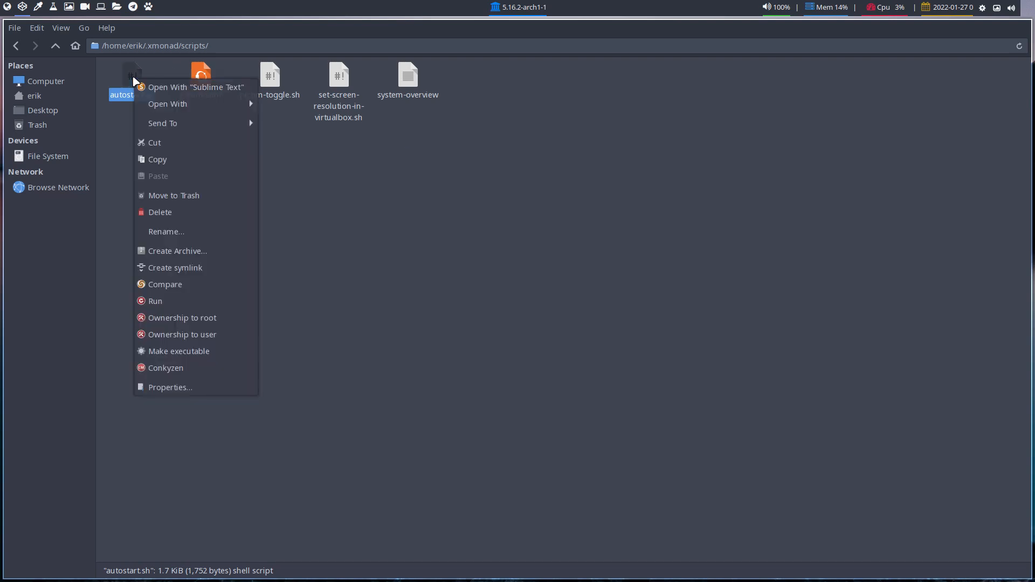
pyautogui.click(195, 86)
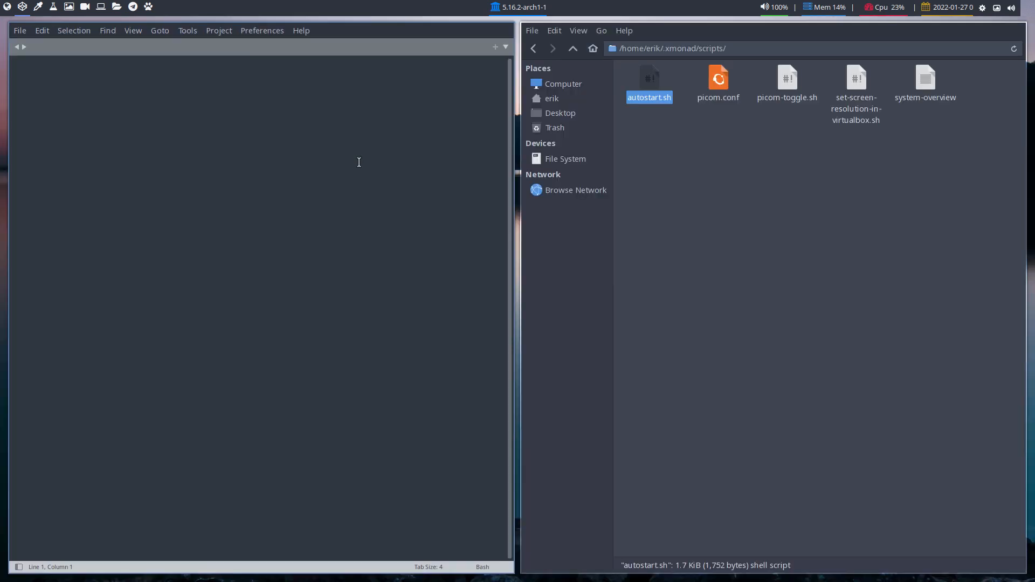
# - Show autostart.sh's contents in Sublime Text beside a fresh terminal
pyautogui.doubleClick(649, 75)
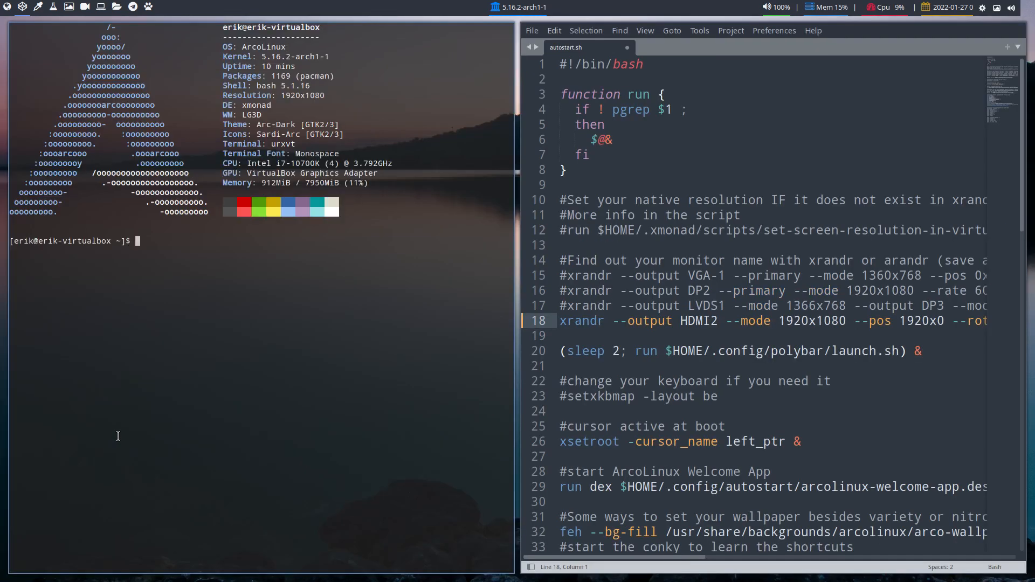
# - Launch arandr from the terminal and start Layout > Save As
pyautogui.write('arandr')
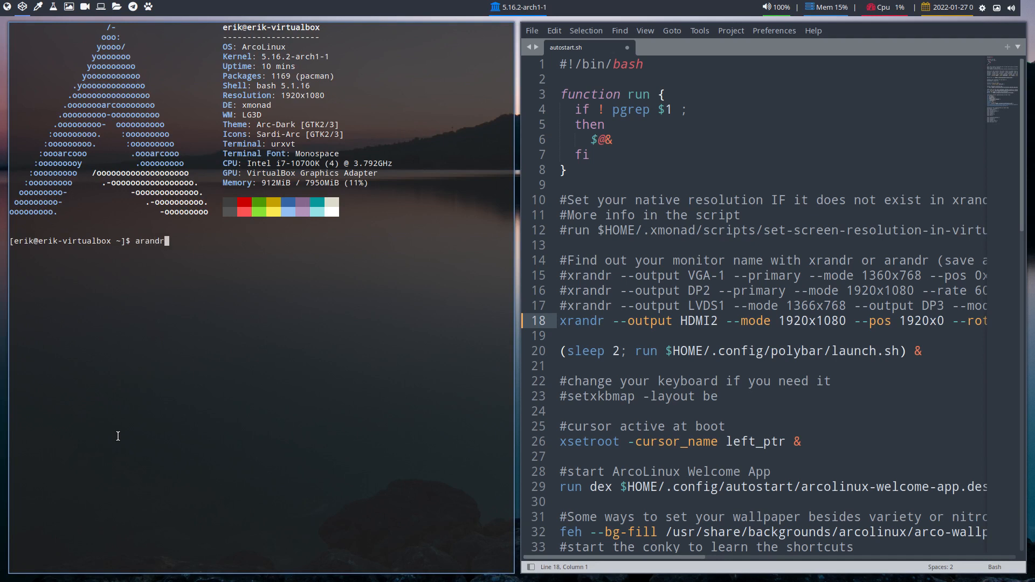
pyautogui.press('Return')
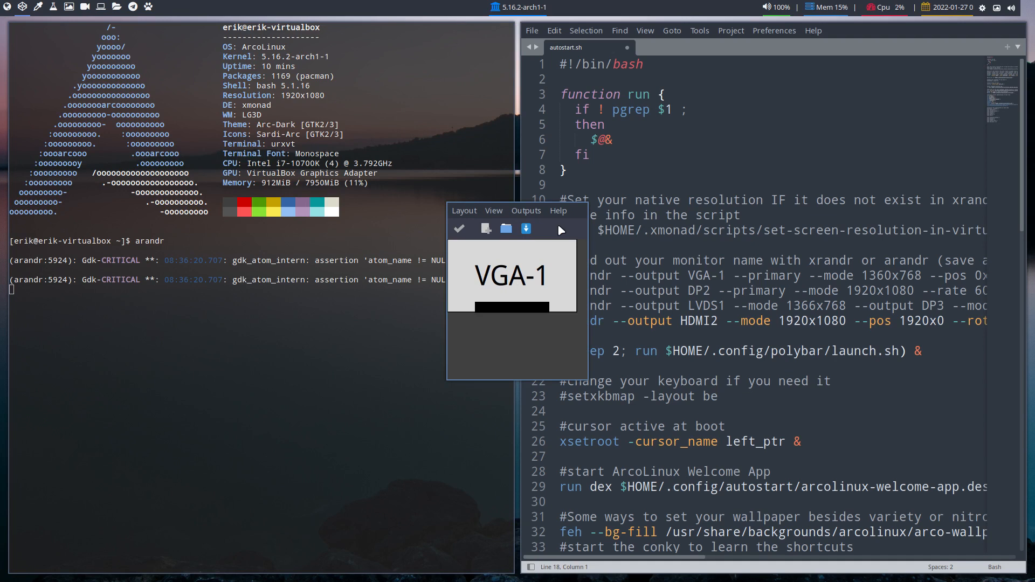
pyautogui.moveTo(520, 268)
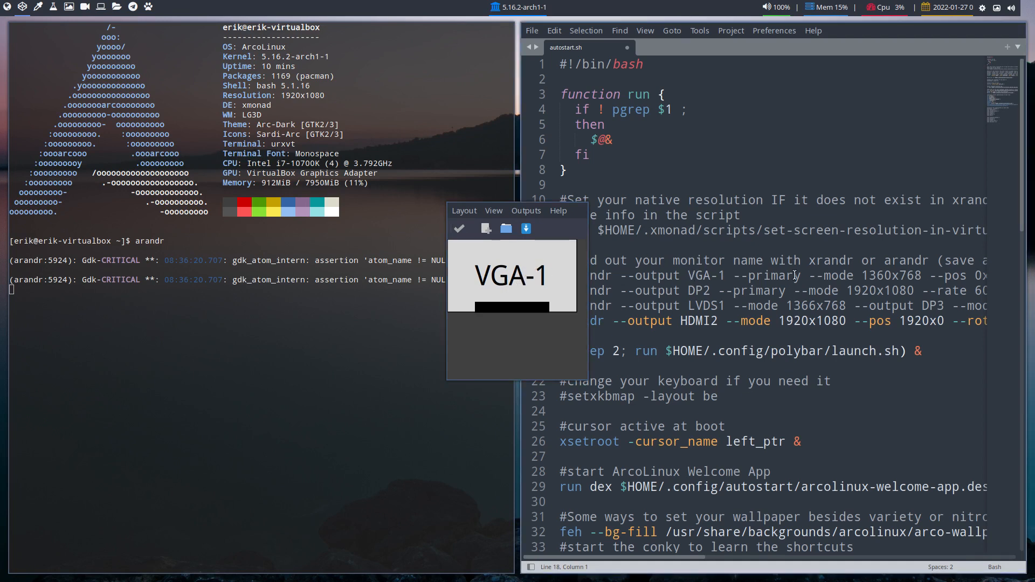
pyautogui.moveTo(524, 283)
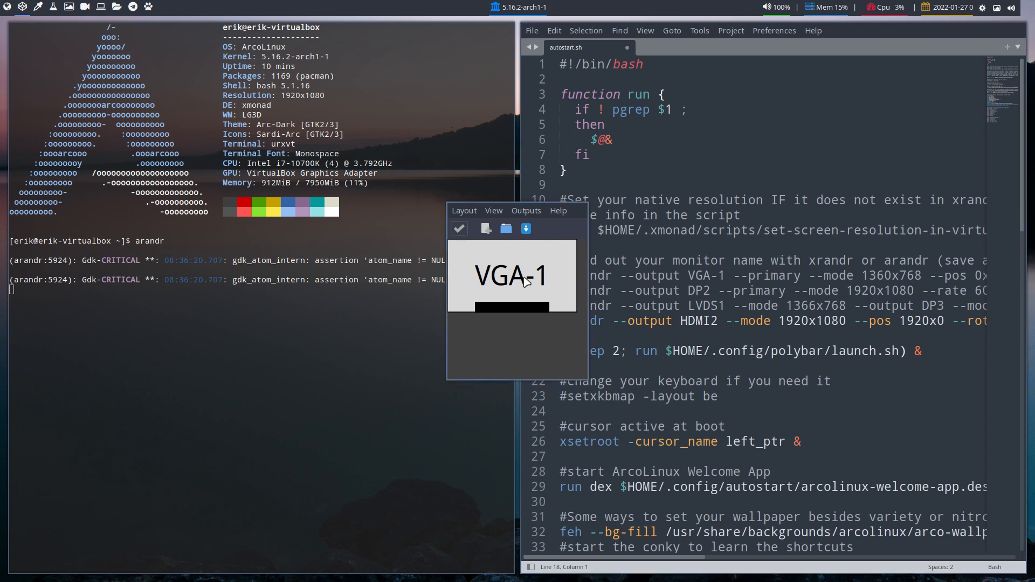
pyautogui.moveTo(564, 271)
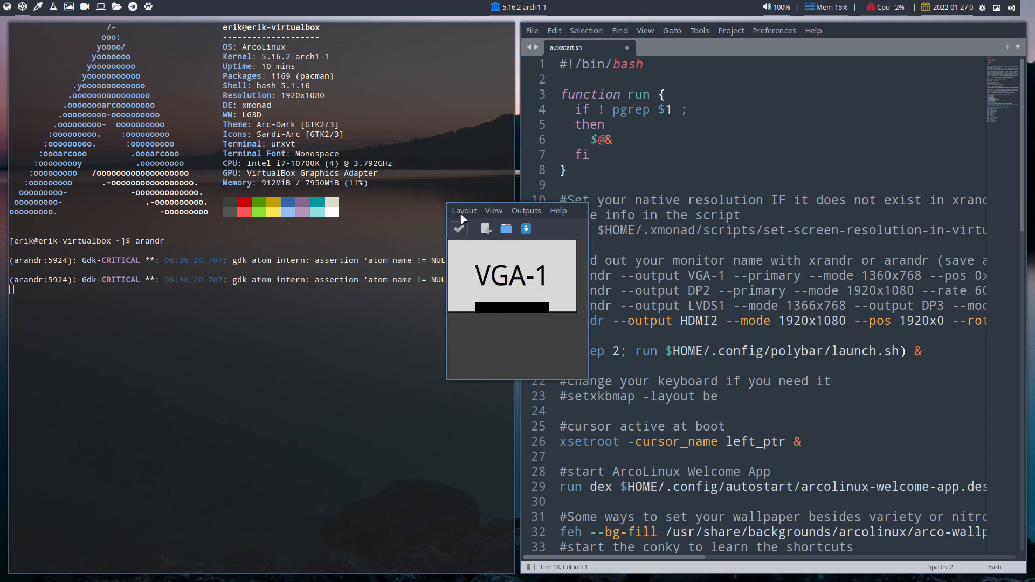
pyautogui.click(464, 210)
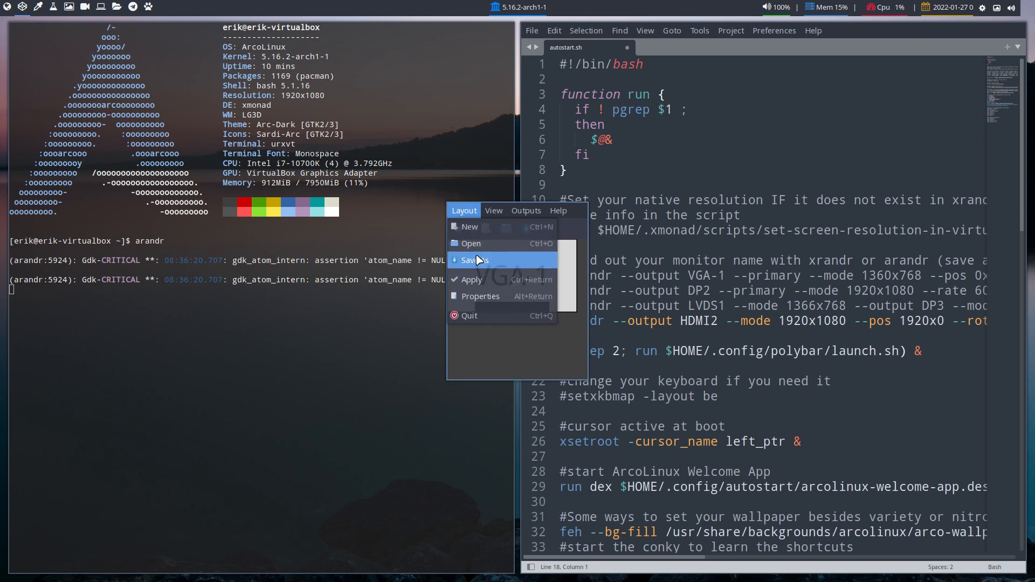
pyautogui.click(474, 259)
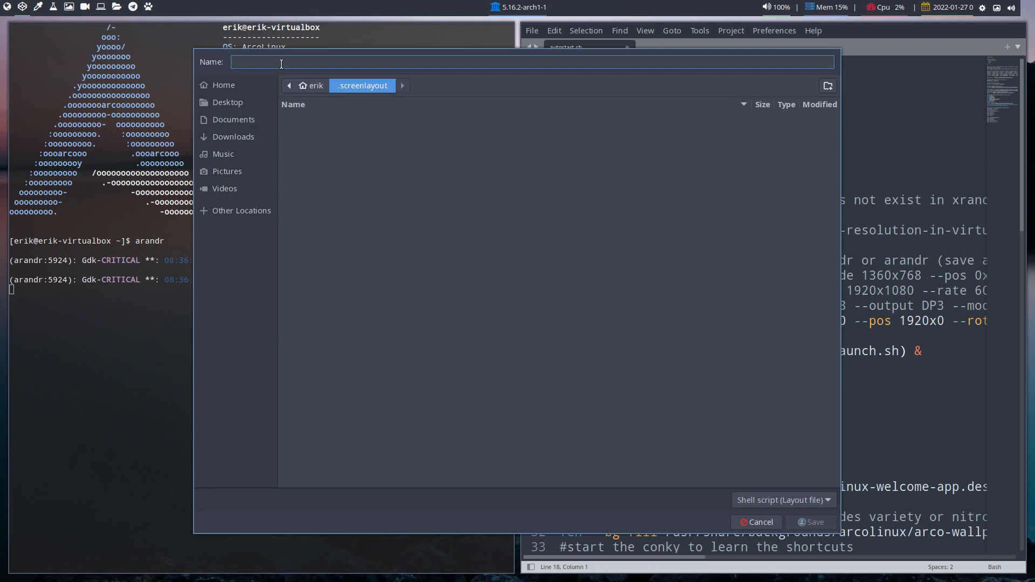
# - Save the ARandR layout as start.sh in the .screenlayout folder
pyautogui.write('start')
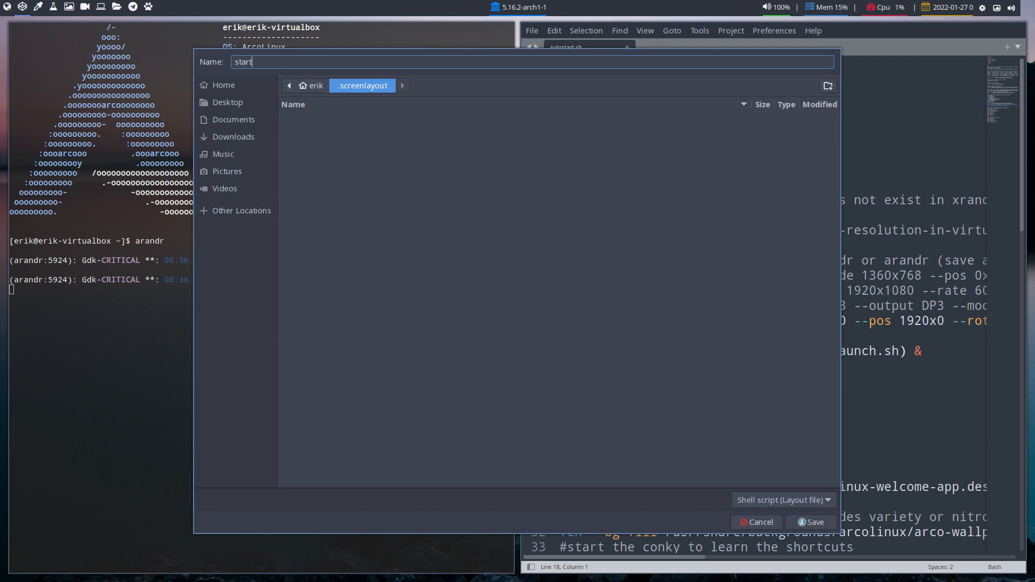
pyautogui.write('.sh')
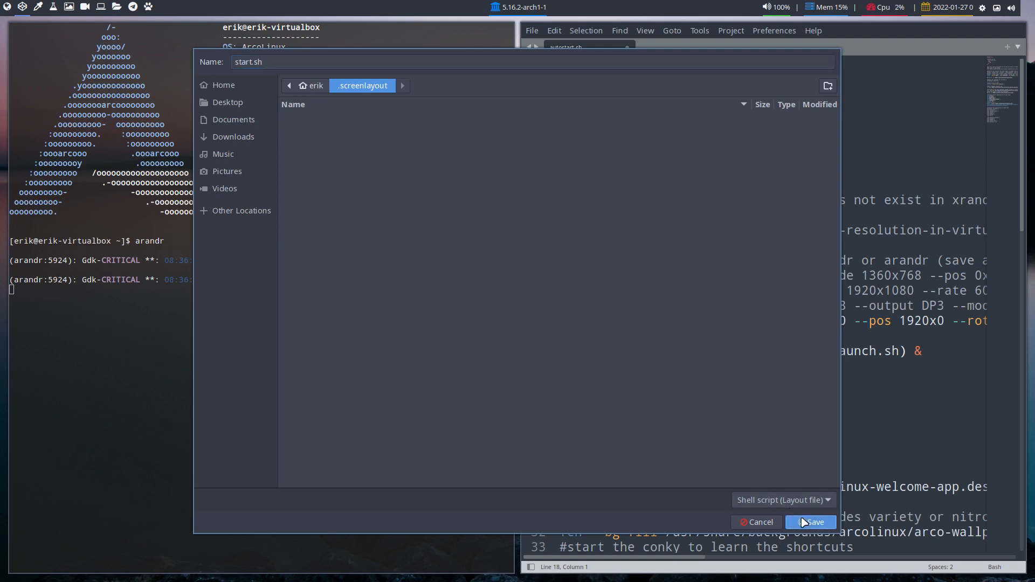
pyautogui.click(815, 522)
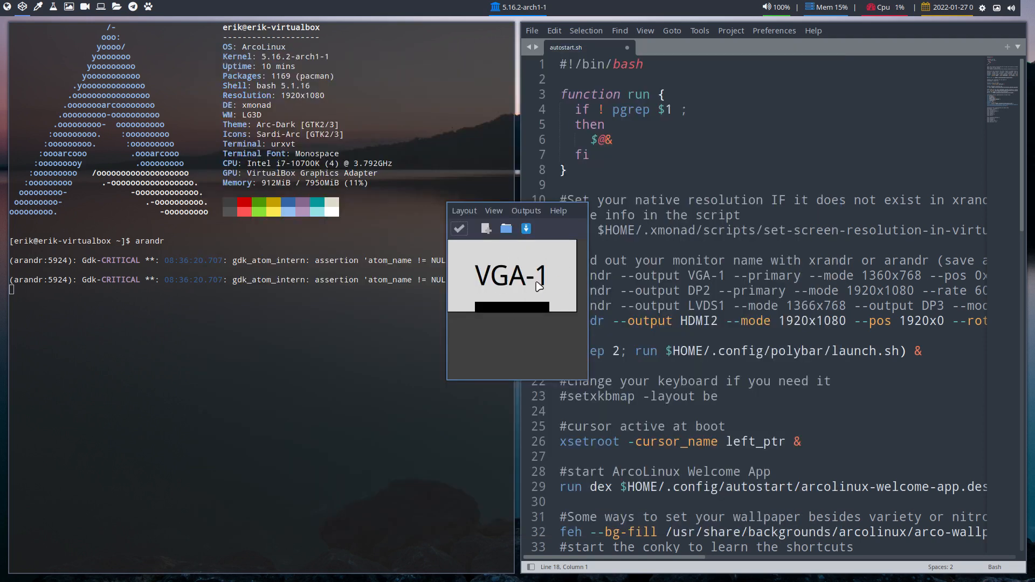
pyautogui.moveTo(547, 297)
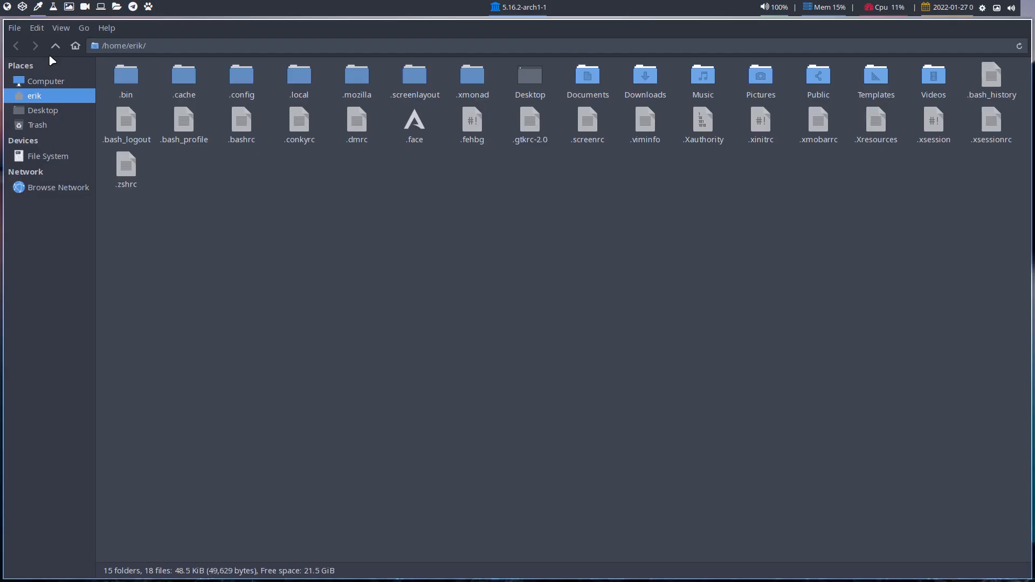
pyautogui.moveTo(407, 86)
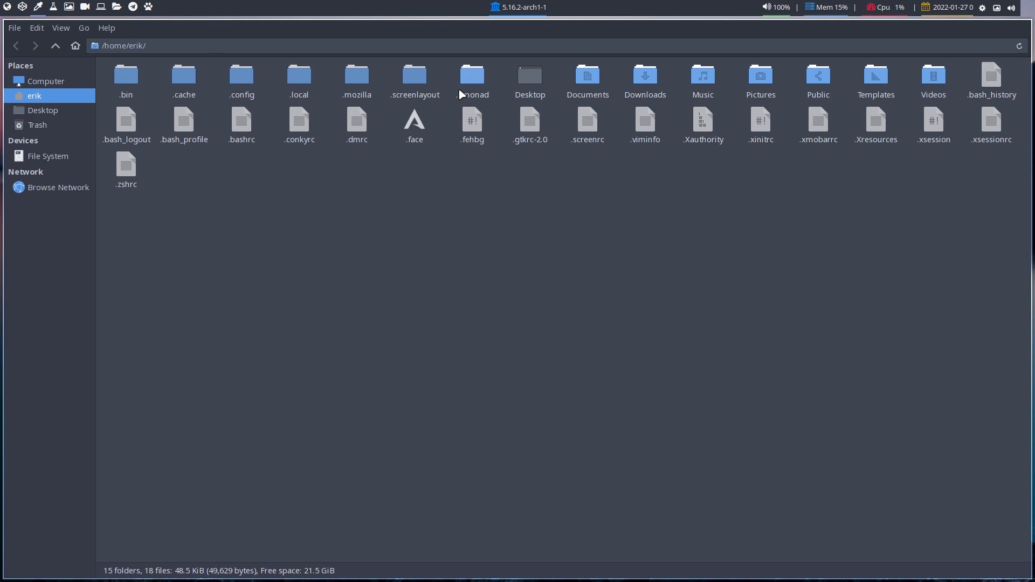
pyautogui.moveTo(418, 76)
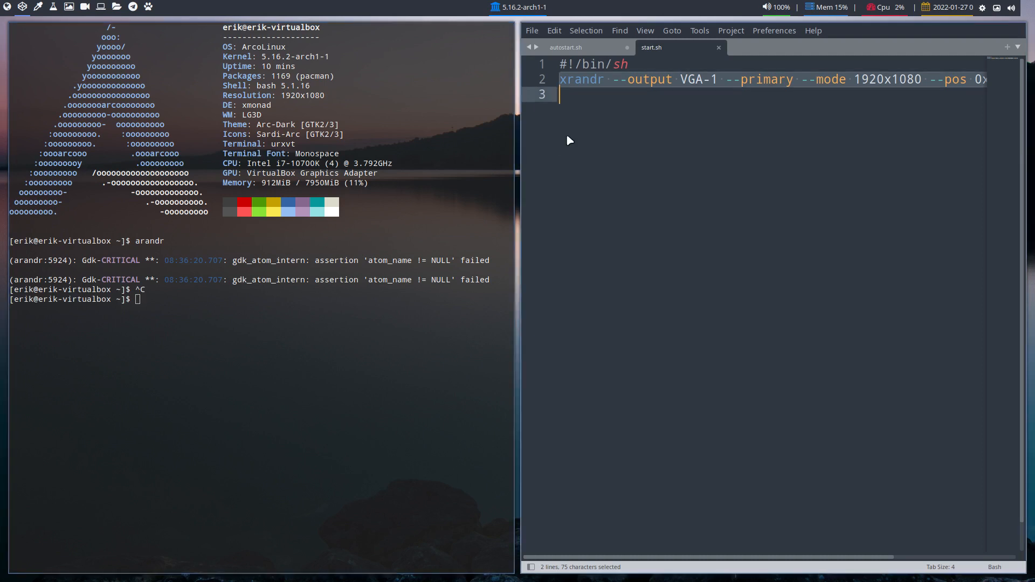
# - Copy the xrandr VGA-1 primary 1920x1080 line from start.sh into autostart.sh line 19, commented with #
pyautogui.click(587, 79)
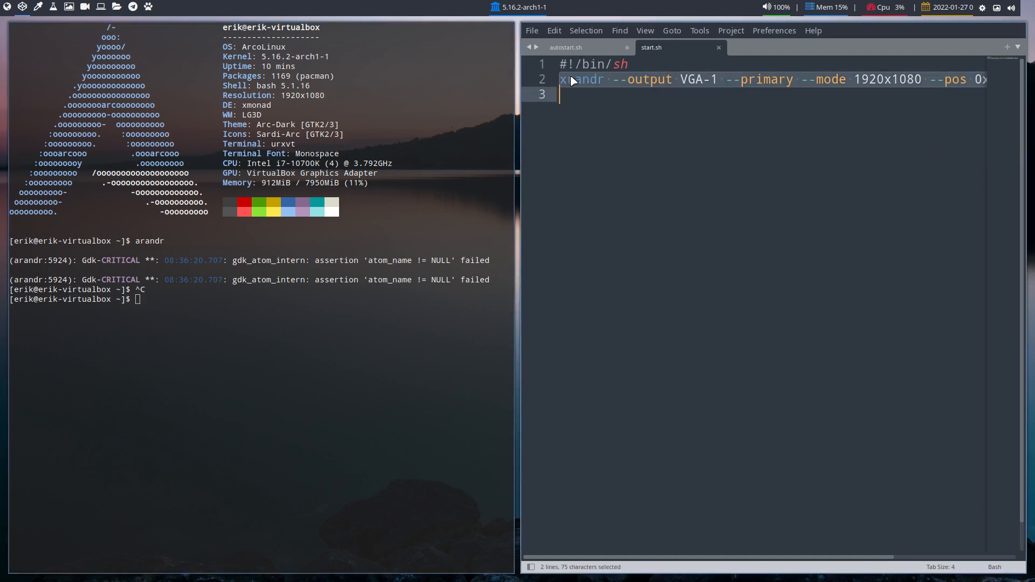
pyautogui.press('ctrl+c')
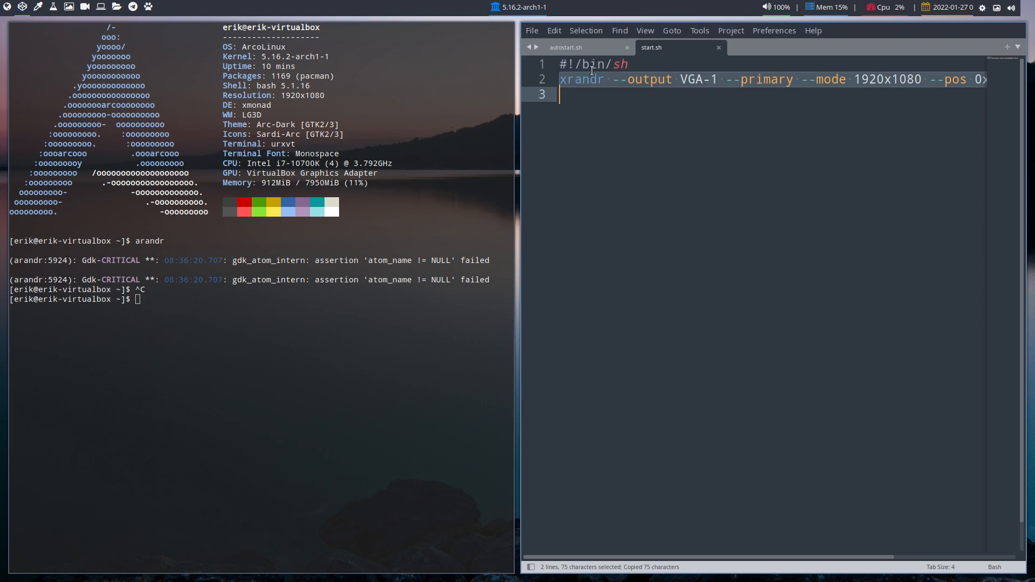
pyautogui.click(564, 47)
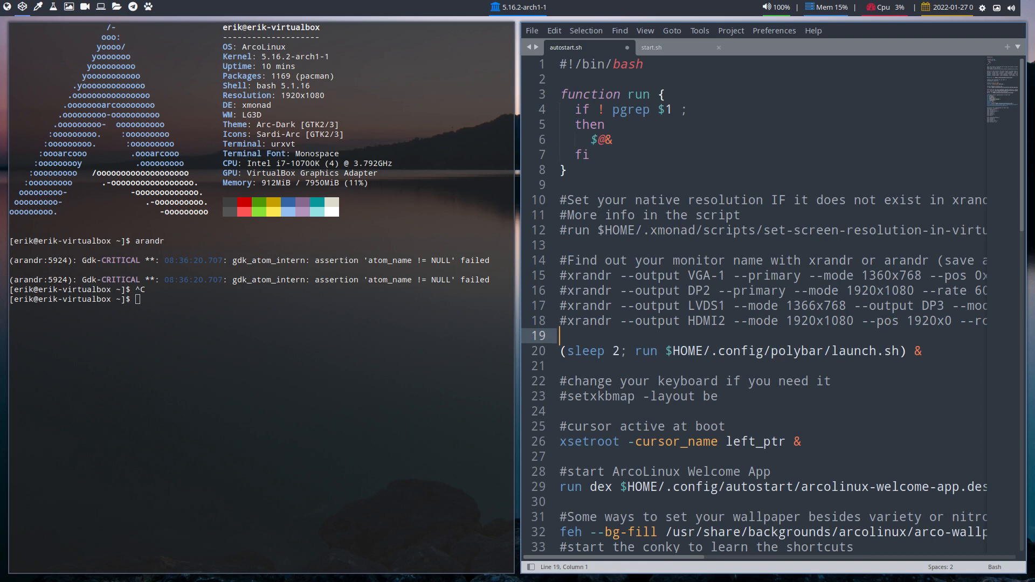
pyautogui.write('xrandr --output VGA-1 --primary --mode 1920x1080 --pos 0x')
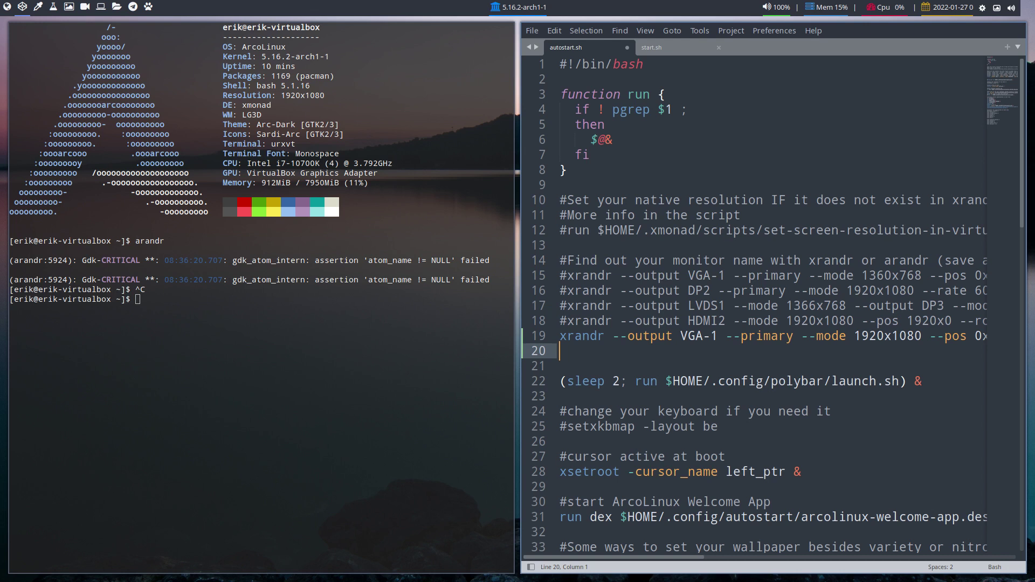
pyautogui.press('ctrl+s')
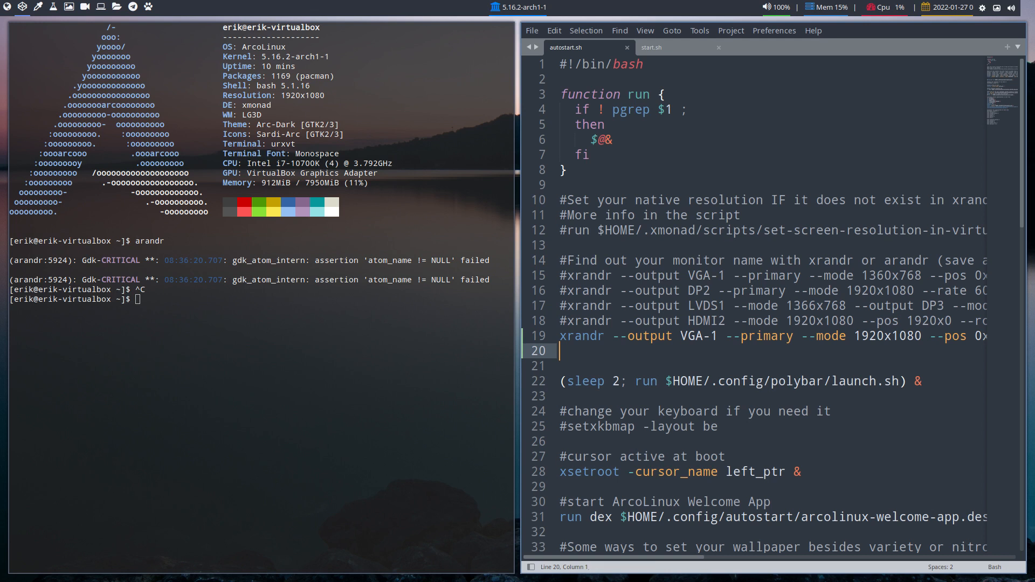
pyautogui.write('#')
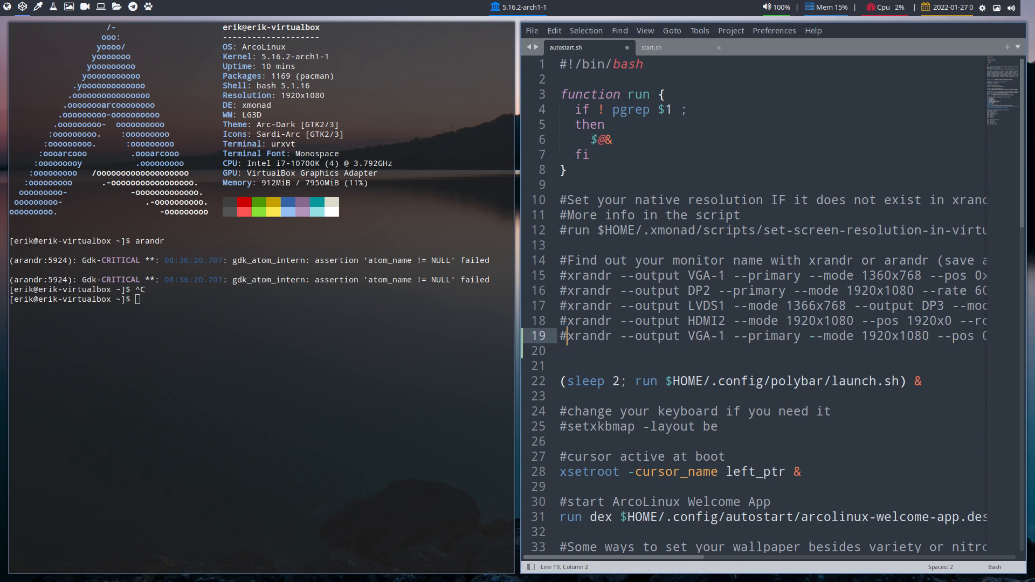
# - Save autostart.sh and search it for 'xfsettin' to reach the end of the script
pyautogui.press('ctrl+s')
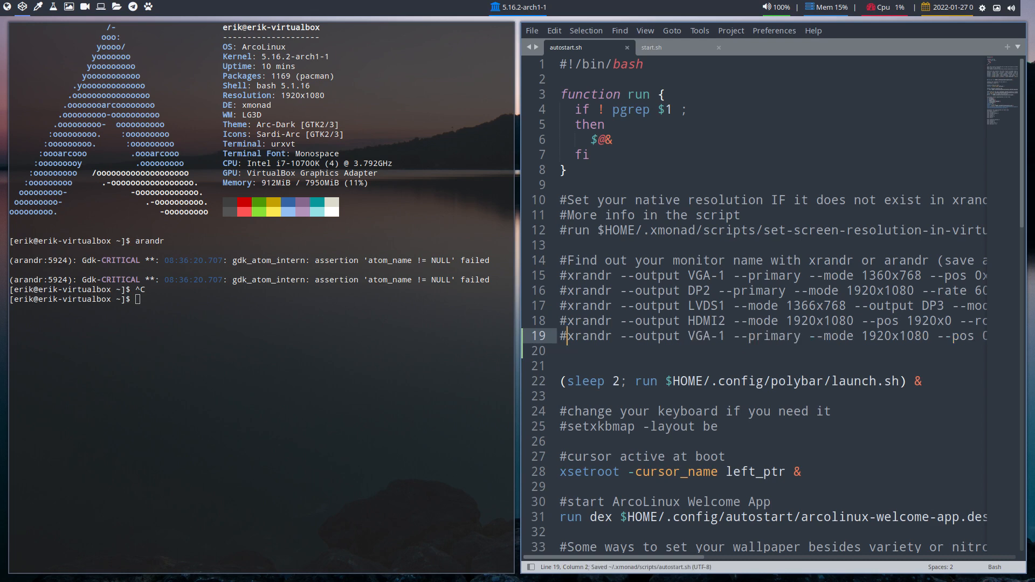
pyautogui.write('x')
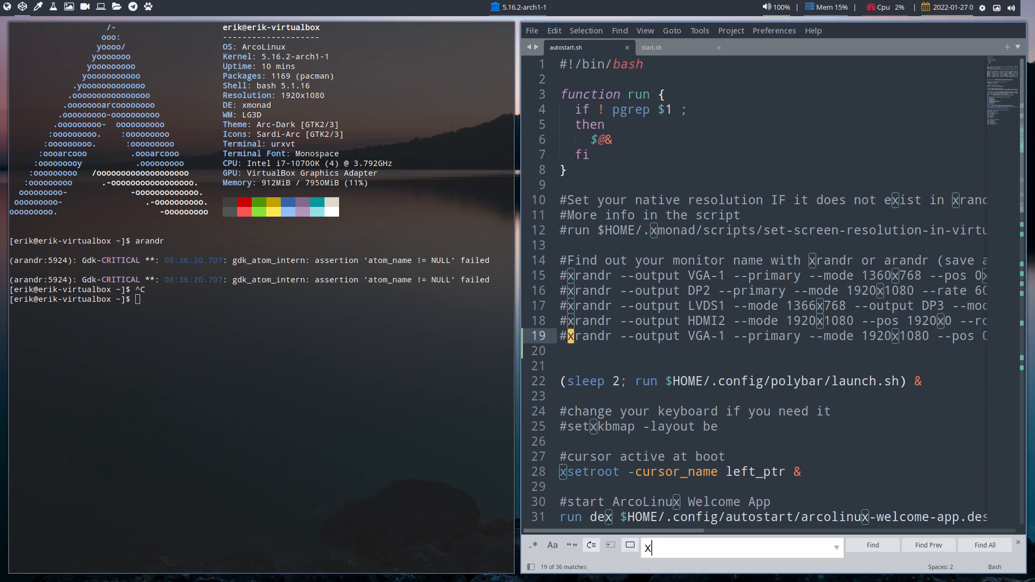
pyautogui.write('xfsettin')
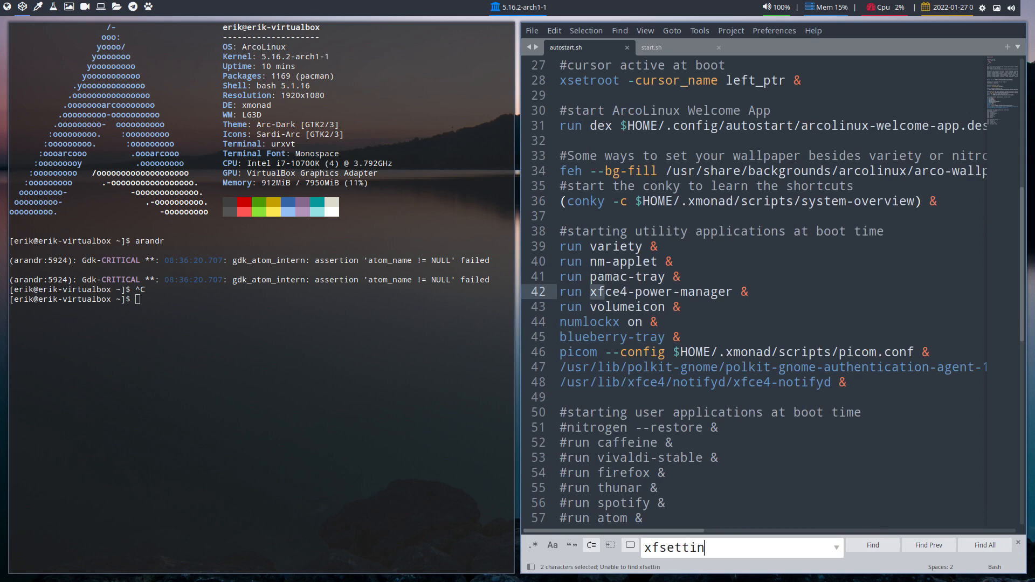
pyautogui.scroll(-3)
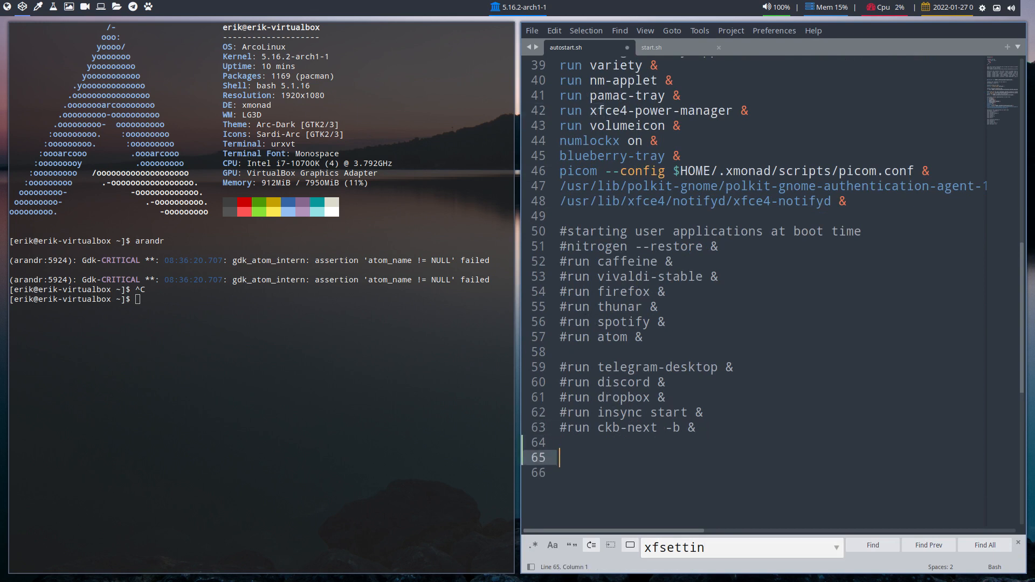
# - Append a 'run xfsettingsd' line at line 65 of autostart.sh
pyautogui.write('run')
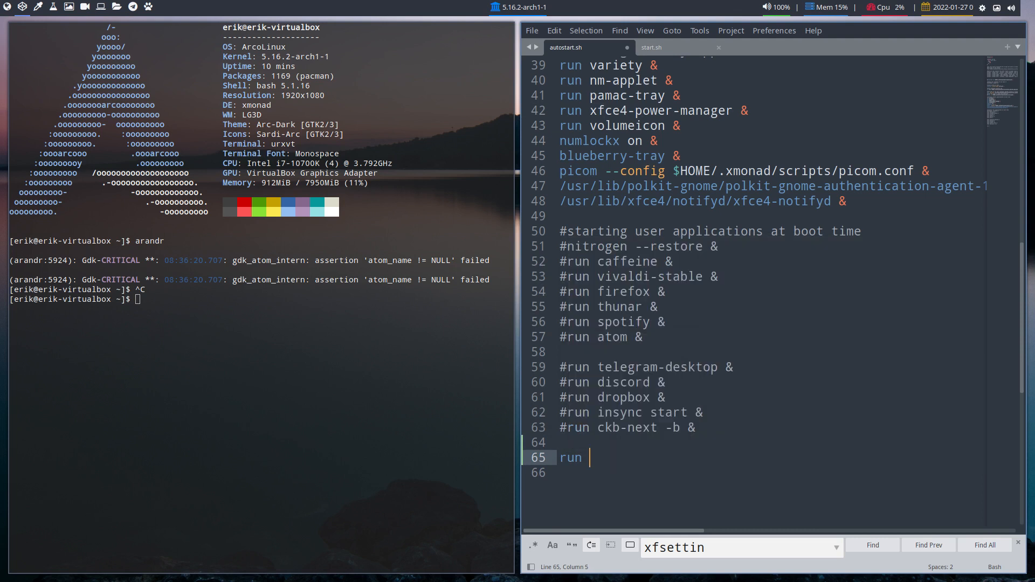
pyautogui.write('xfsee')
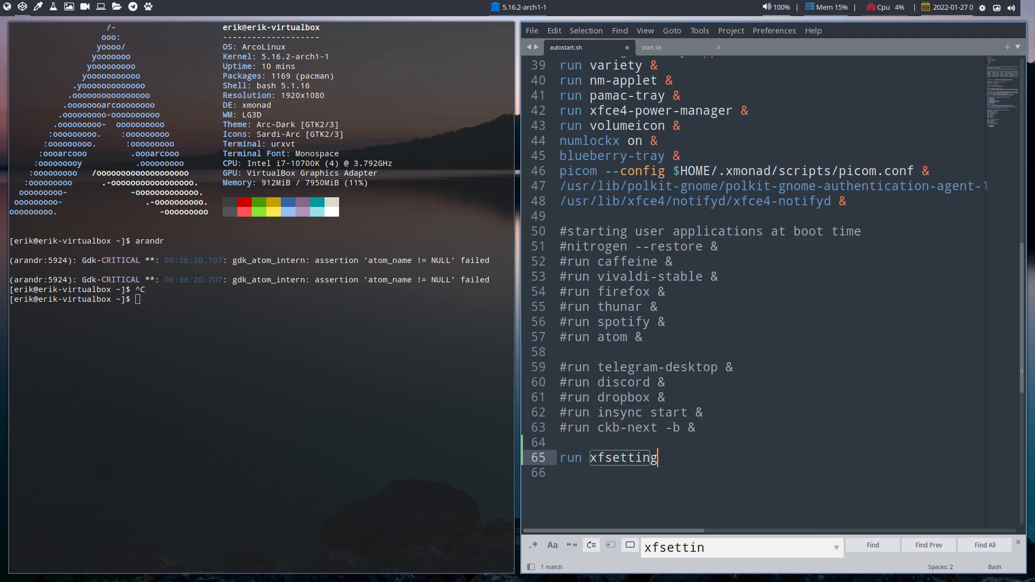
pyautogui.write('sd')
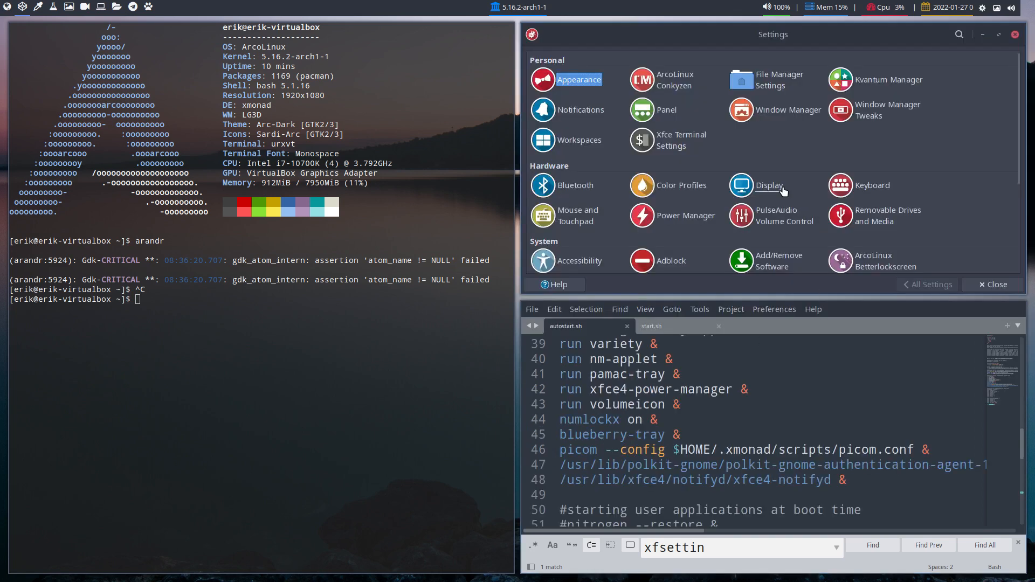
pyautogui.click(741, 185)
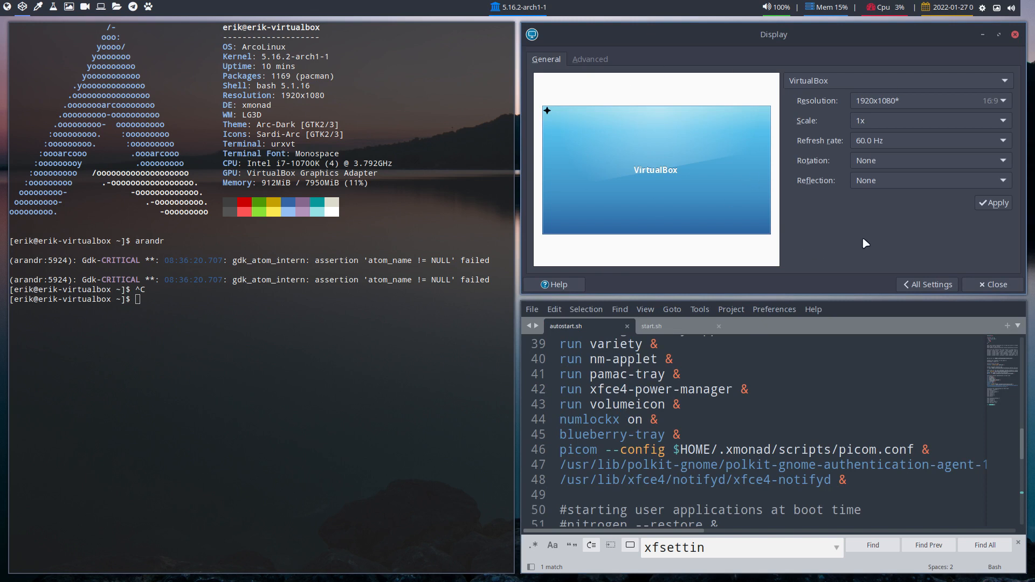
pyautogui.moveTo(878, 148)
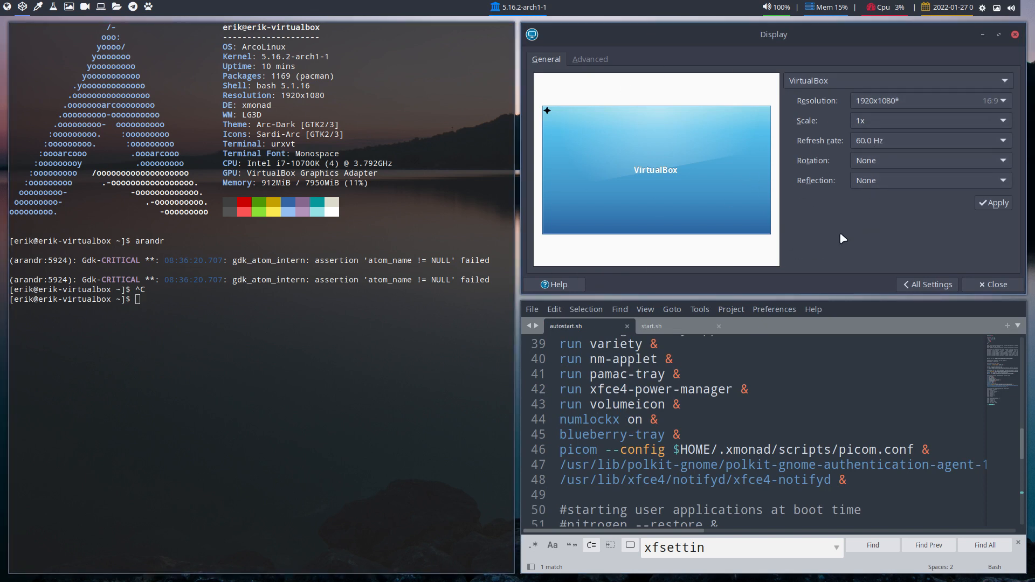
pyautogui.moveTo(994, 287)
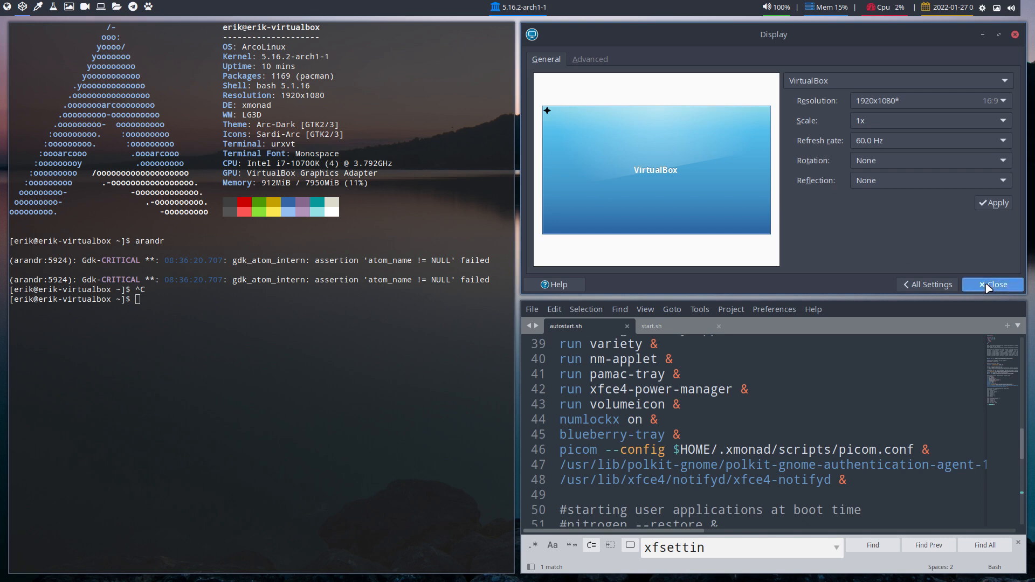
pyautogui.click(997, 284)
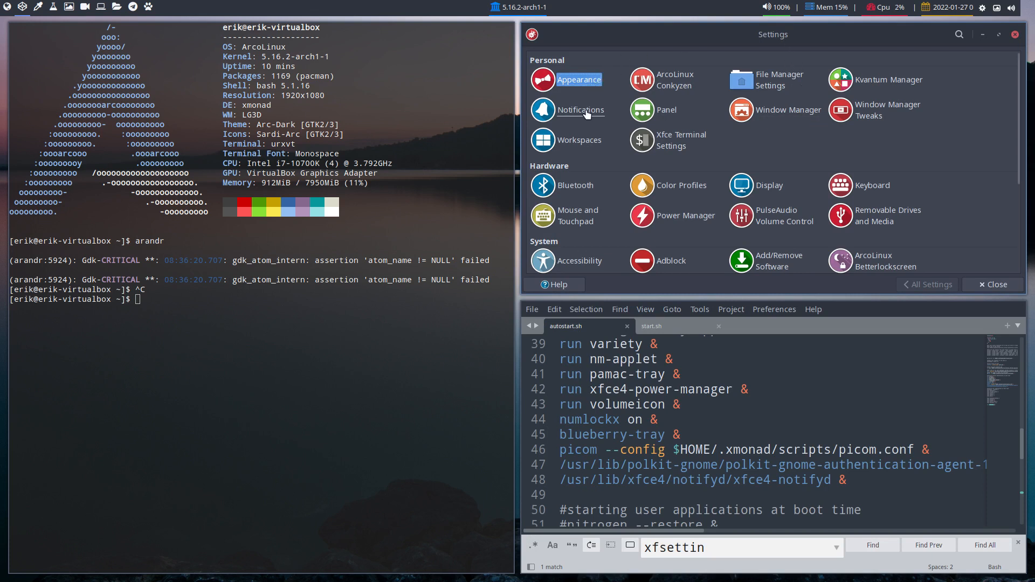
# - Scroll the Settings Manager overview down to the System section
pyautogui.scroll(-3)
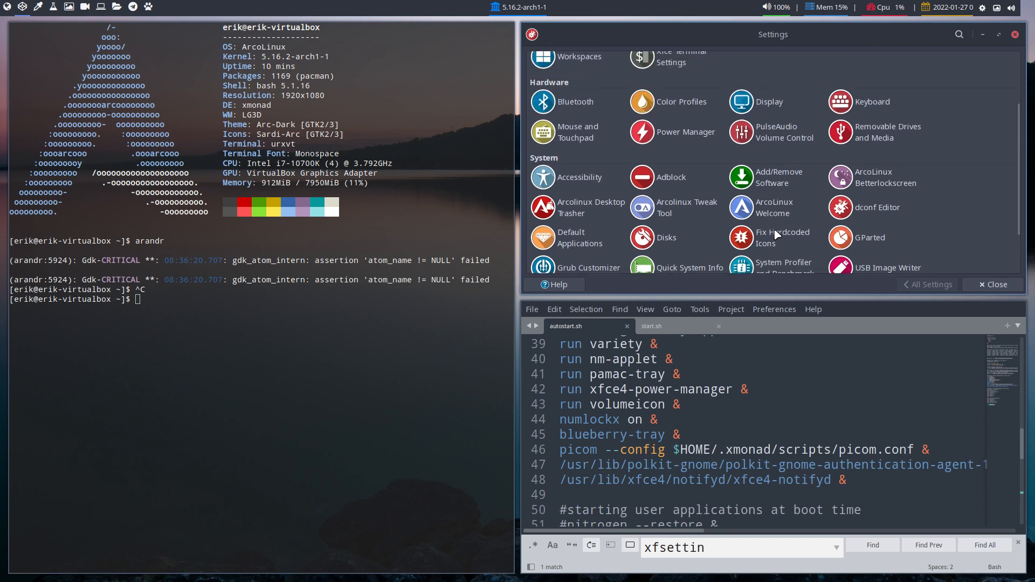
pyautogui.moveTo(777, 104)
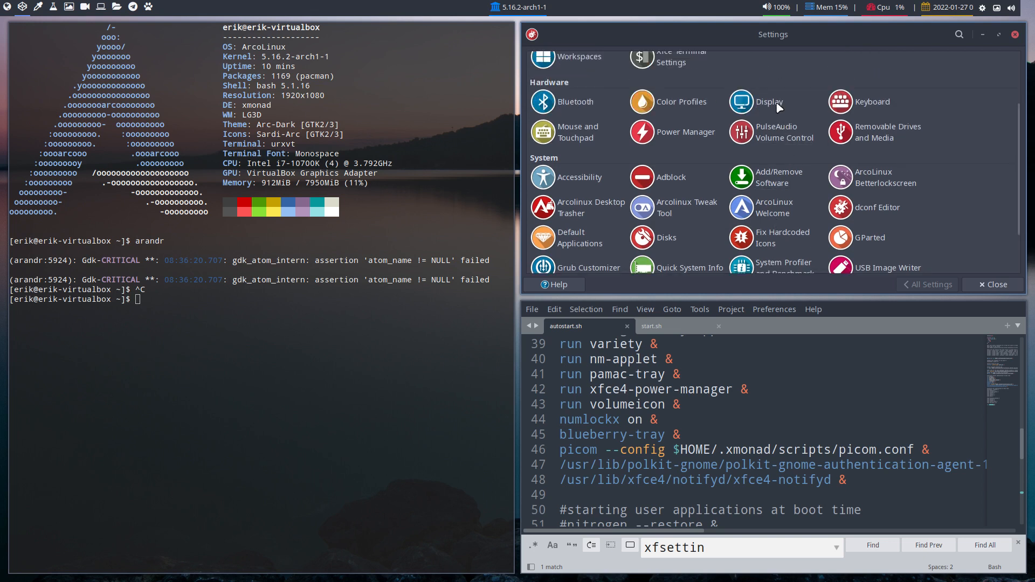
pyautogui.moveTo(779, 103)
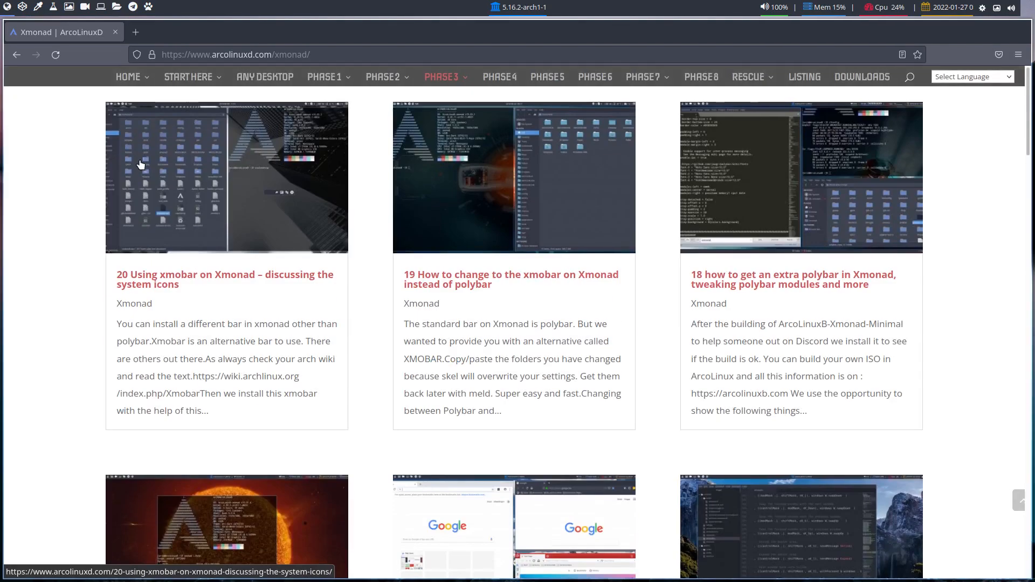
# - From Any Desktop tutorials, view the xrandr/arandr dualscreen autostart article through its videos to the end
pyautogui.click(265, 76)
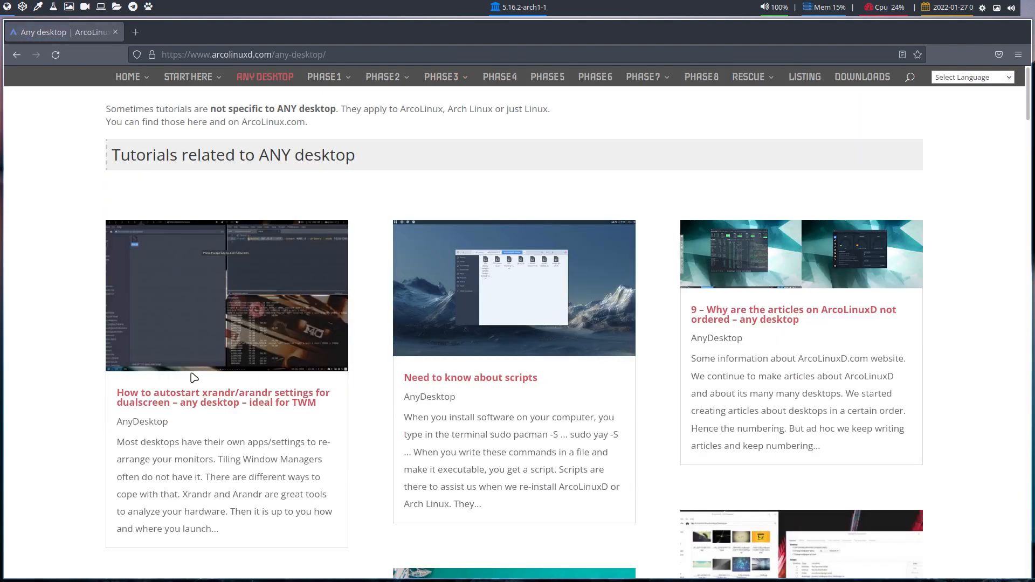
pyautogui.click(223, 397)
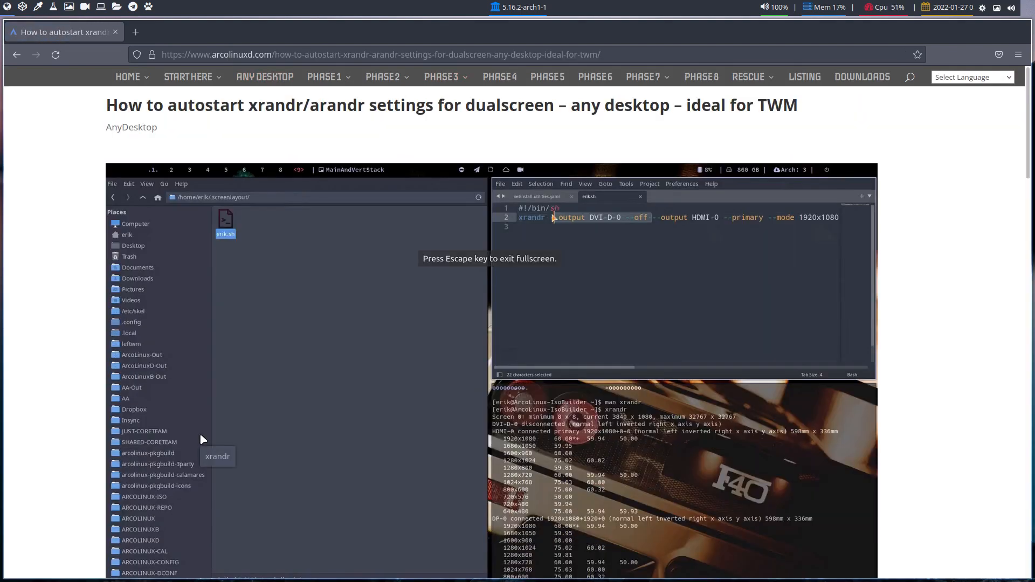
pyautogui.scroll(-3)
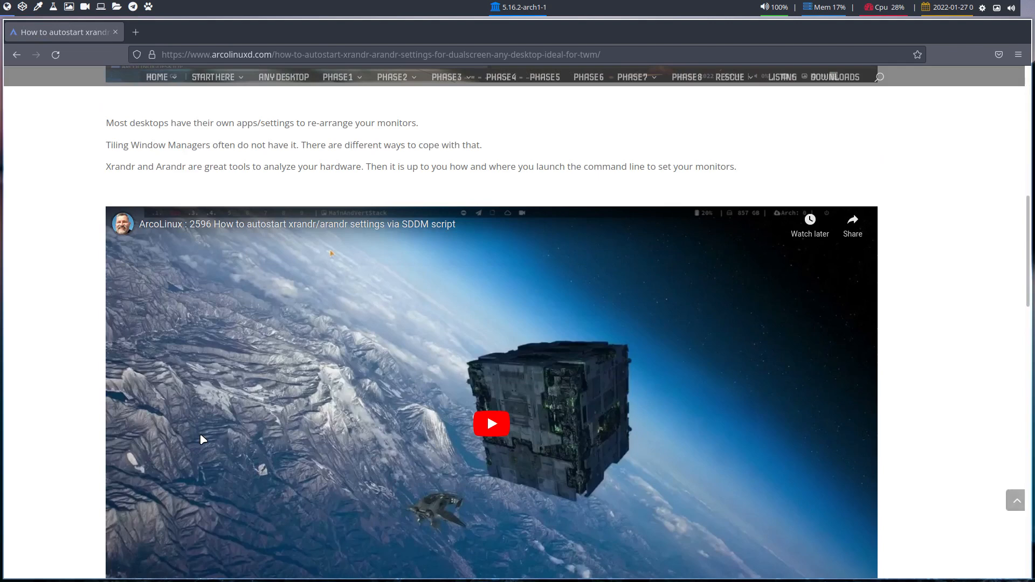
pyautogui.scroll(-3)
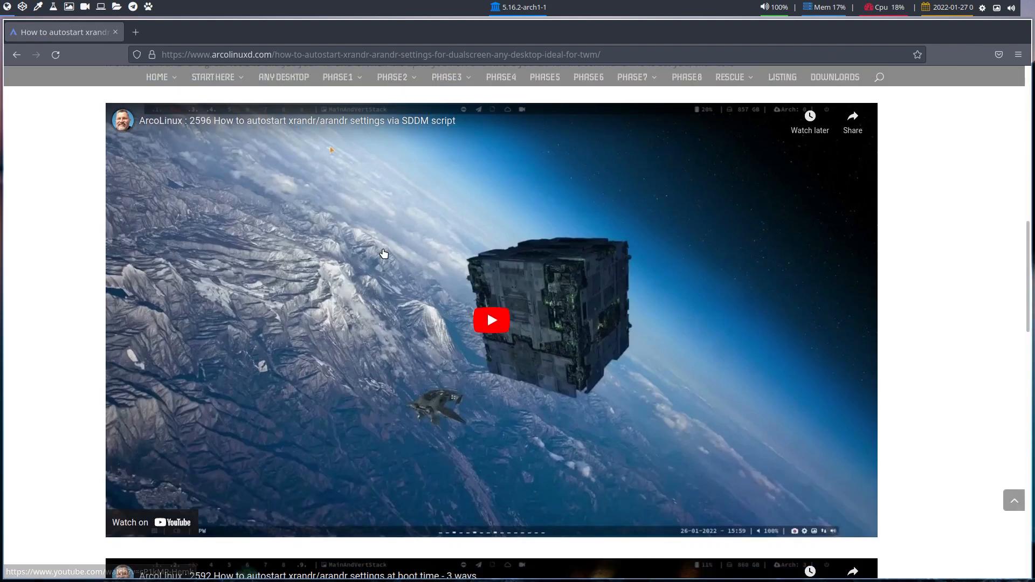
pyautogui.scroll(-3)
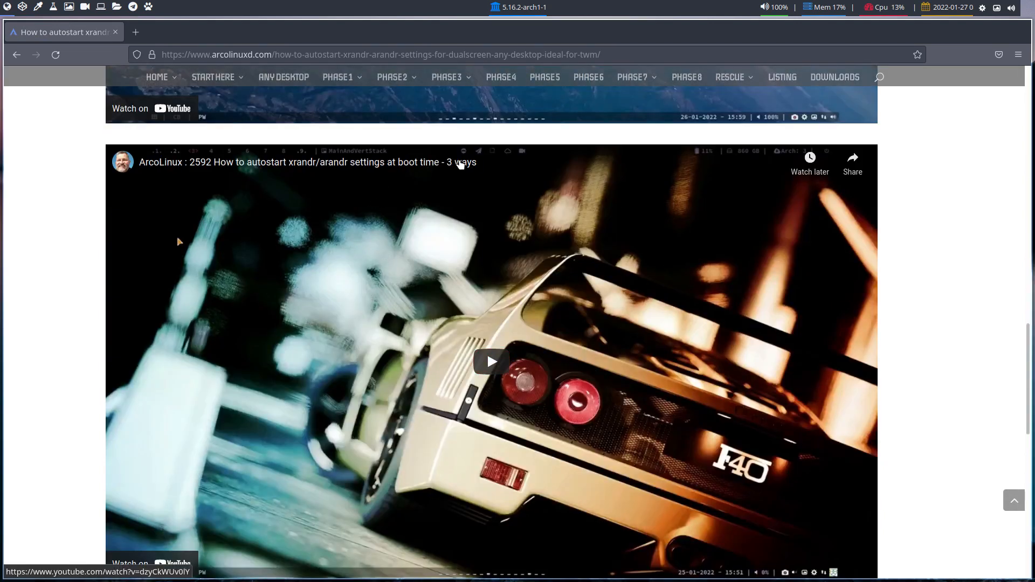
pyautogui.scroll(-3)
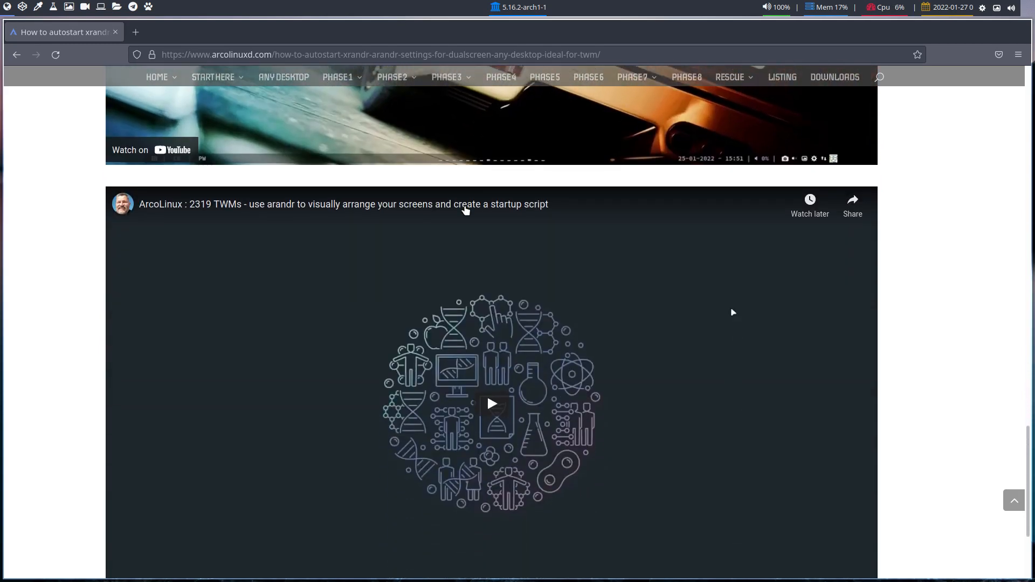
pyautogui.scroll(-3)
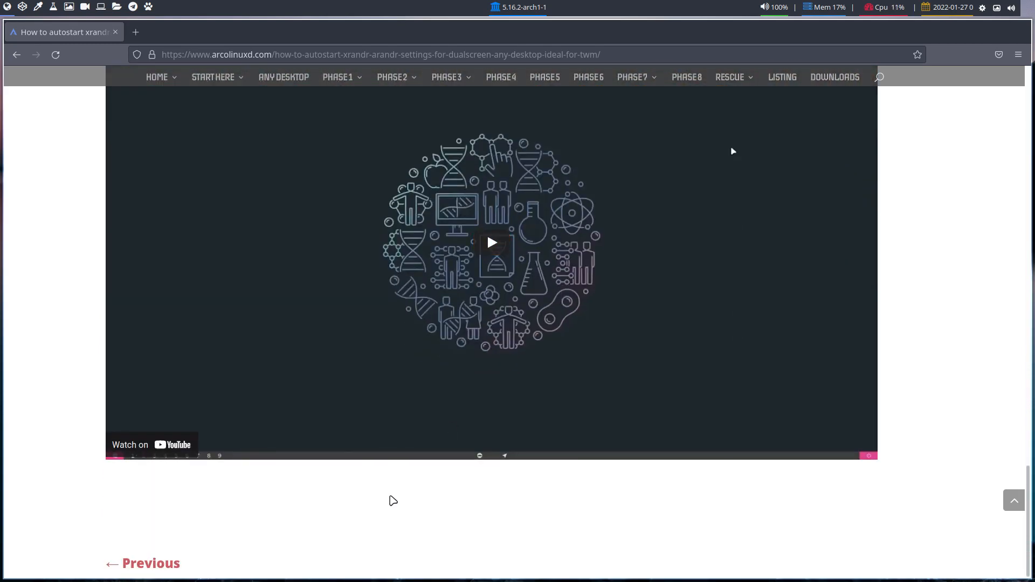
pyautogui.moveTo(424, 524)
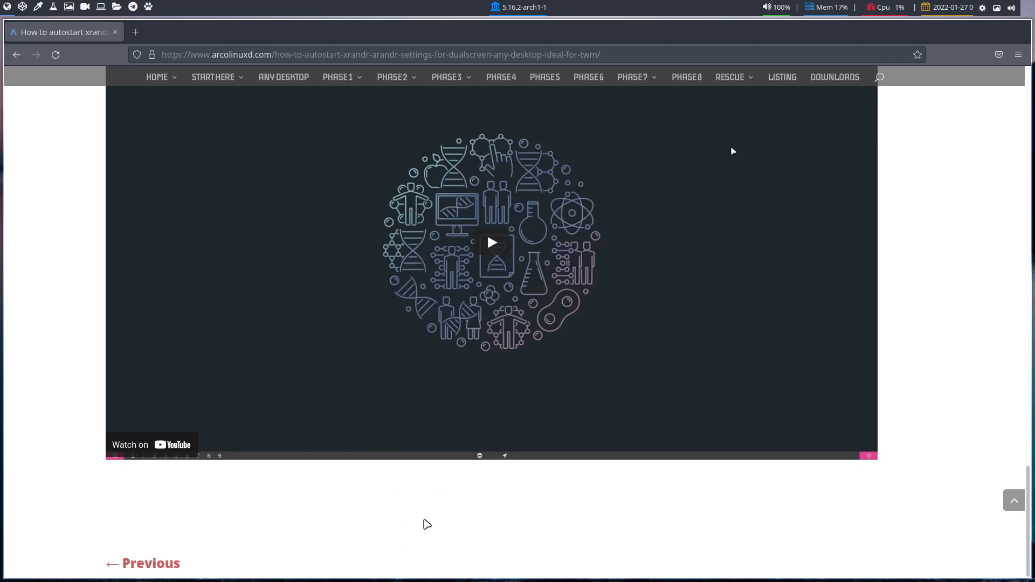